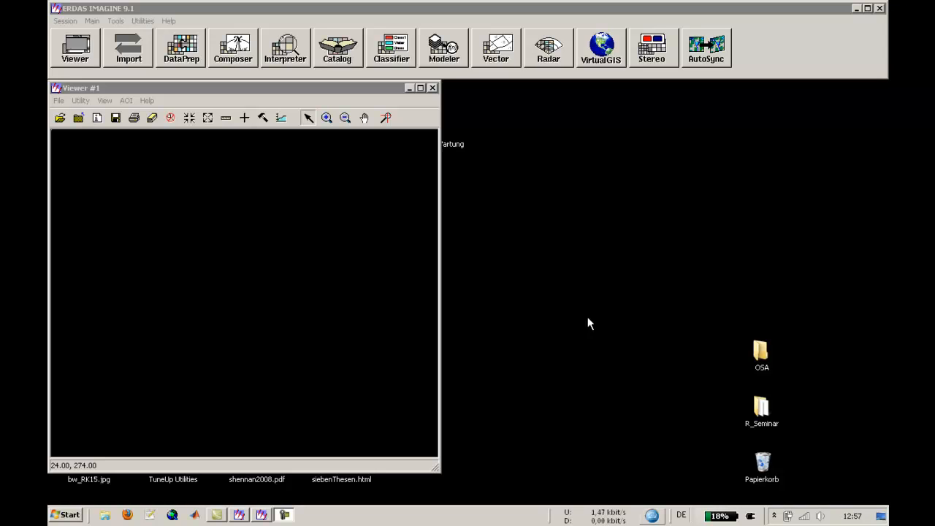
{"action": "mouse_move", "coordinate": [529, 324]}
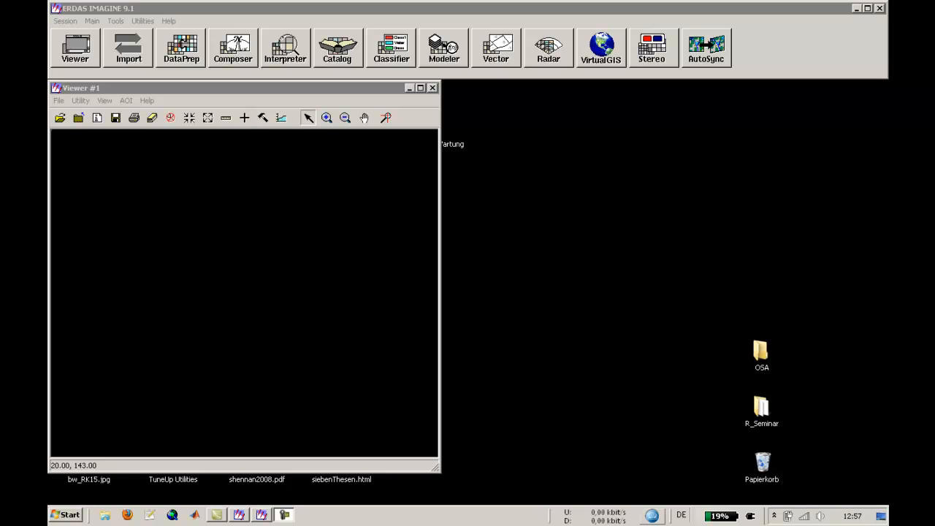
{"action": "mouse_move", "coordinate": [286, 133]}
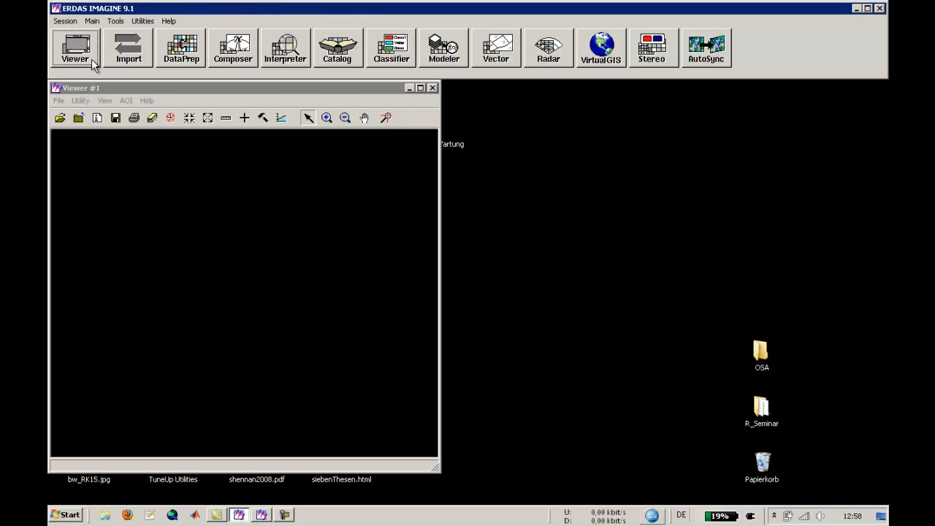
{"action": "mouse_move", "coordinate": [442, 27]}
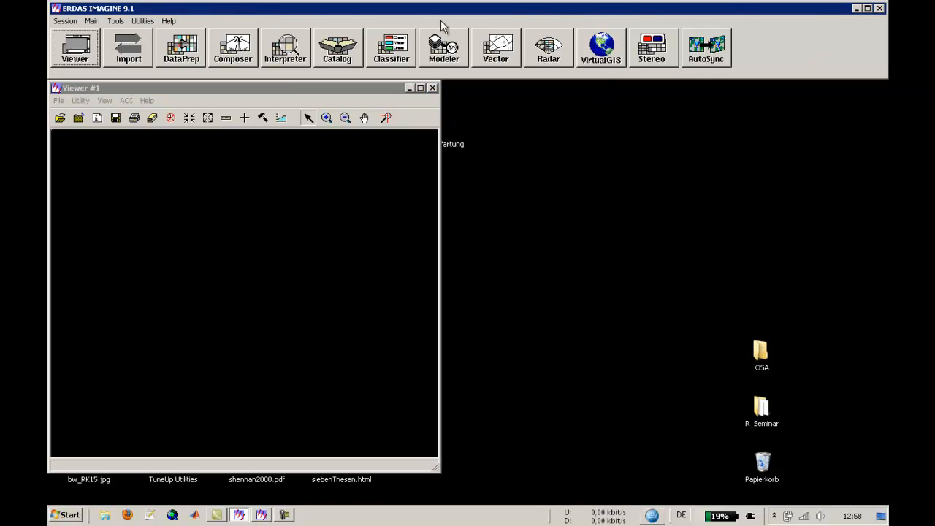
{"action": "mouse_move", "coordinate": [128, 49]}
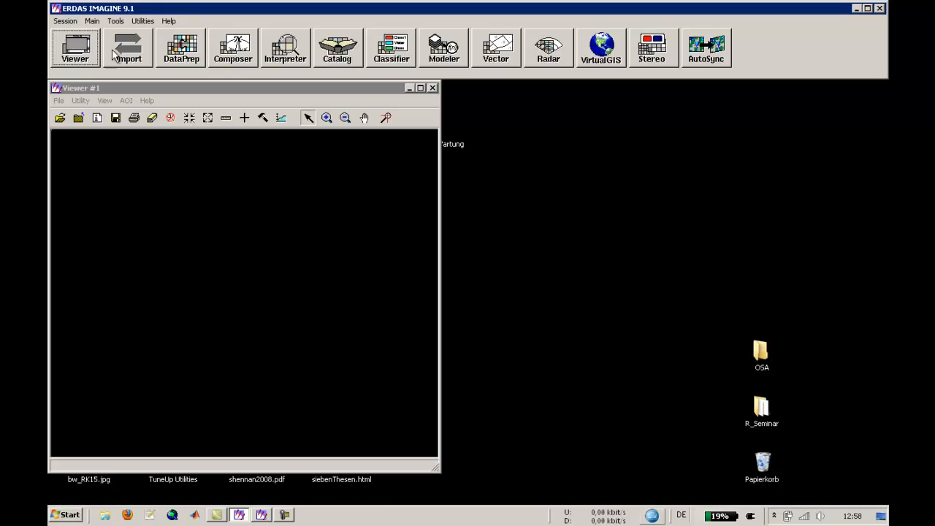
Briefly look at the Import/Export dialog and dismiss it
{"action": "left_click", "coordinate": [129, 47]}
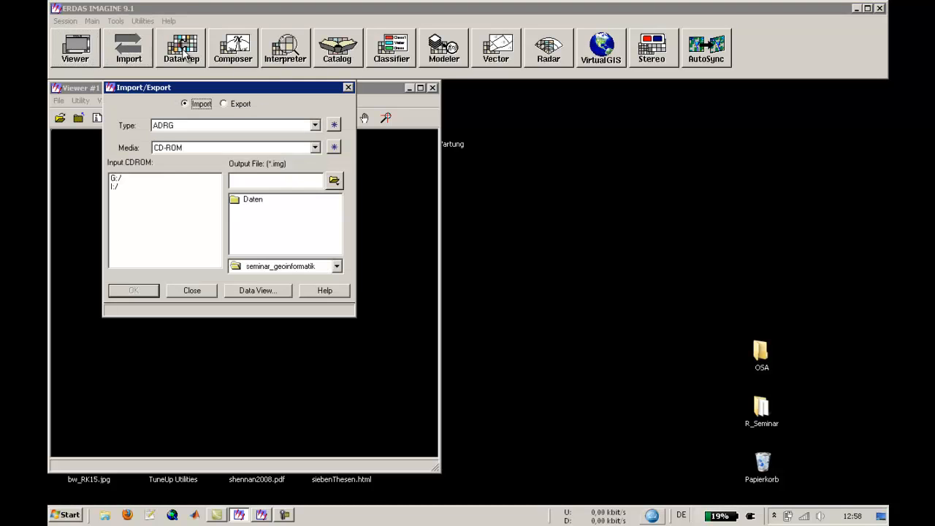
{"action": "left_click", "coordinate": [181, 47]}
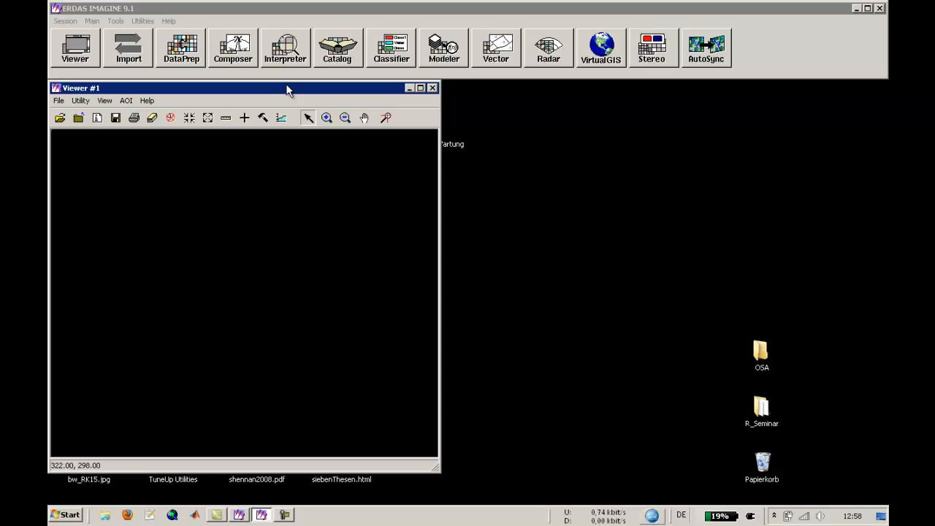
{"action": "mouse_move", "coordinate": [395, 139]}
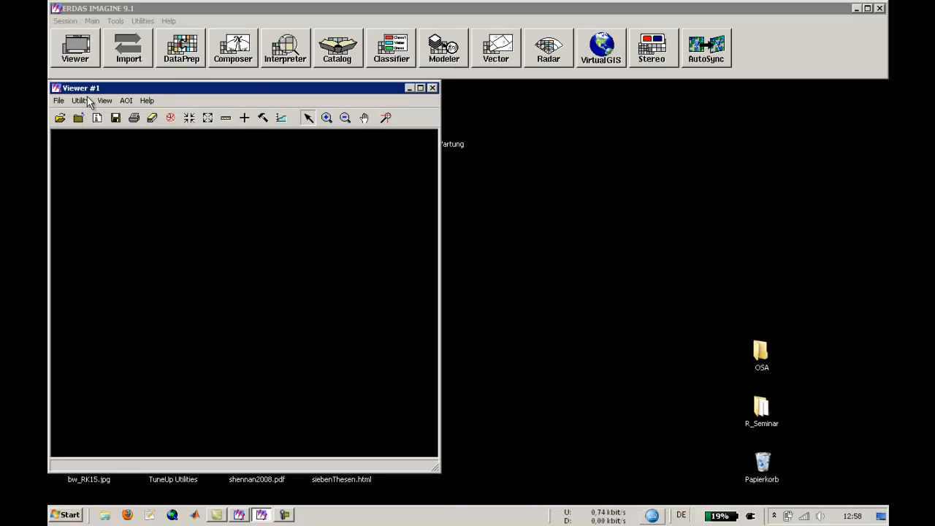
{"action": "mouse_move", "coordinate": [60, 117]}
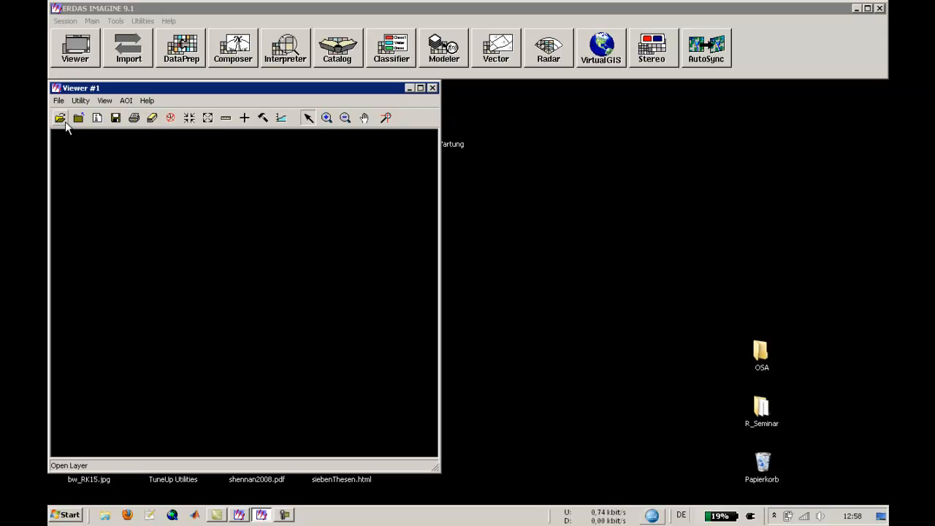
{"action": "mouse_move", "coordinate": [79, 117]}
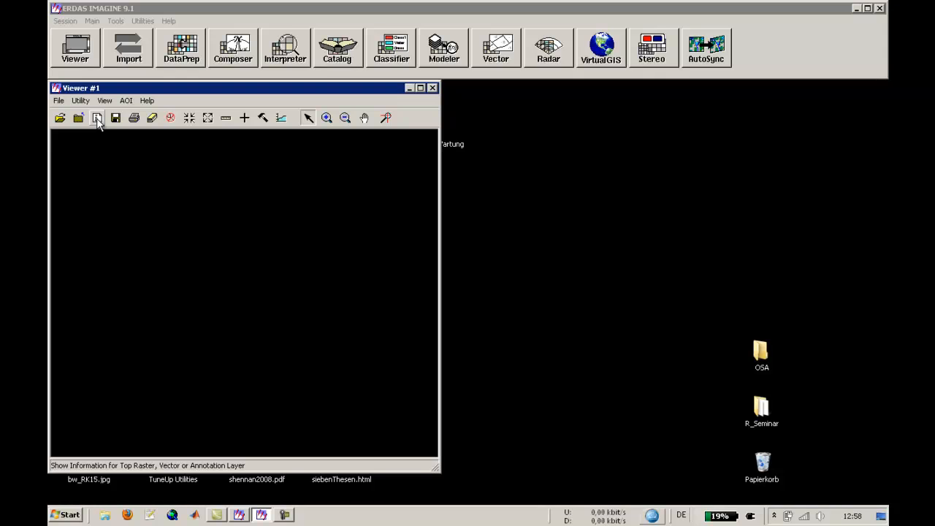
In the Daten folder, filter to TIFF files and choose the nn10 Landsat band
{"action": "left_click", "coordinate": [96, 117]}
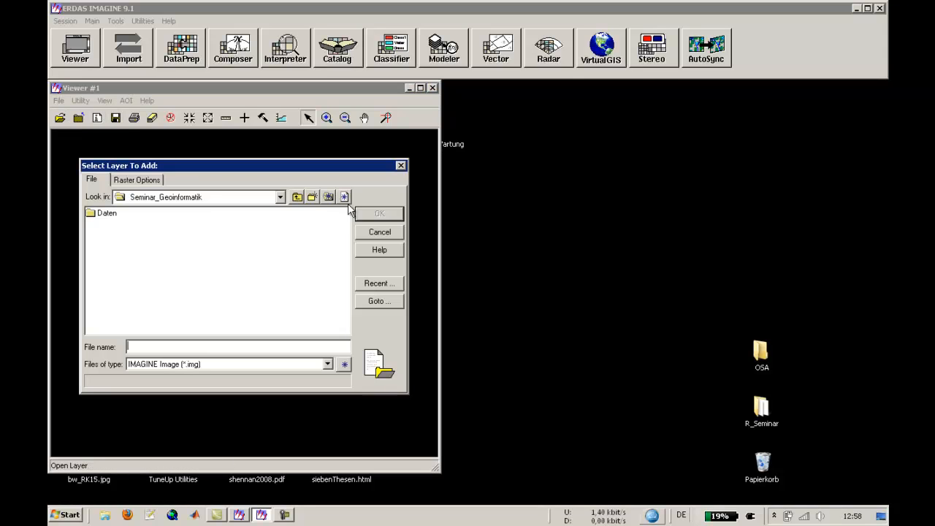
{"action": "double_click", "coordinate": [106, 213]}
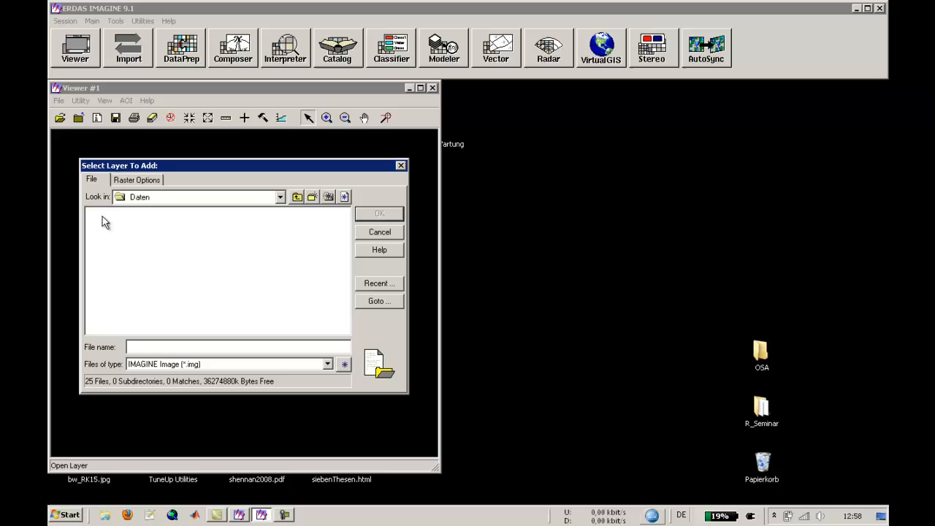
{"action": "mouse_move", "coordinate": [298, 122]}
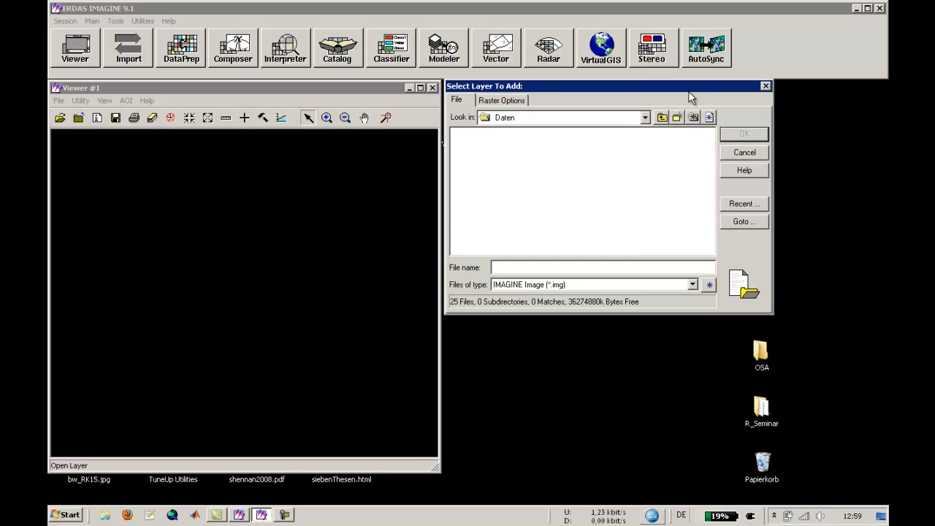
{"action": "left_click", "coordinate": [691, 283]}
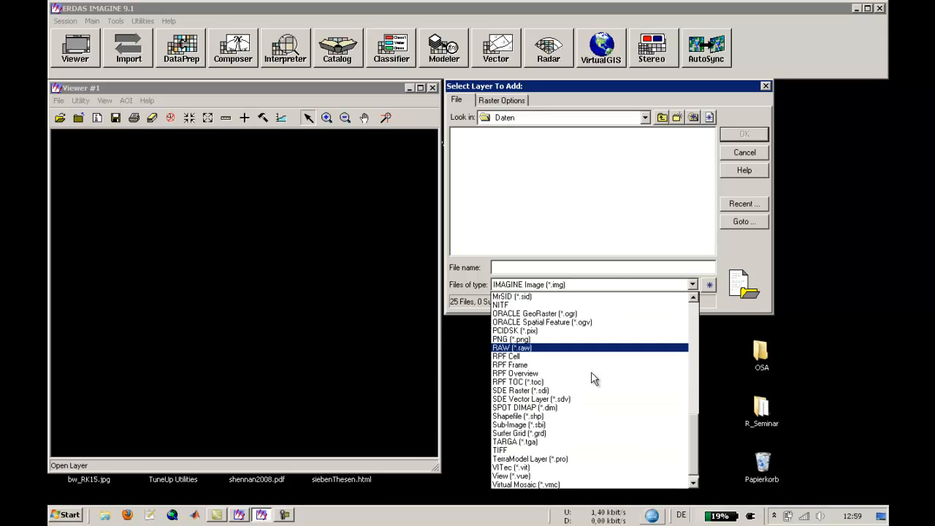
{"action": "left_click", "coordinate": [500, 450]}
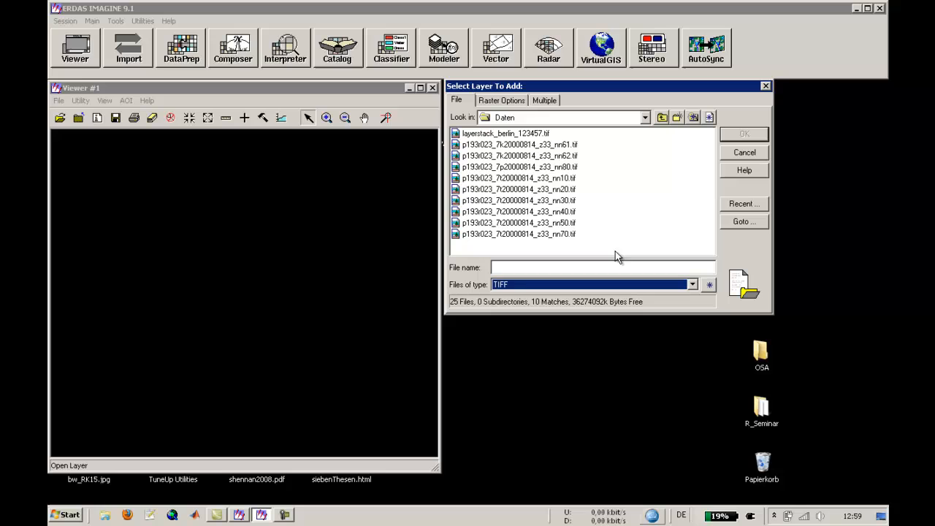
{"action": "mouse_move", "coordinate": [553, 146]}
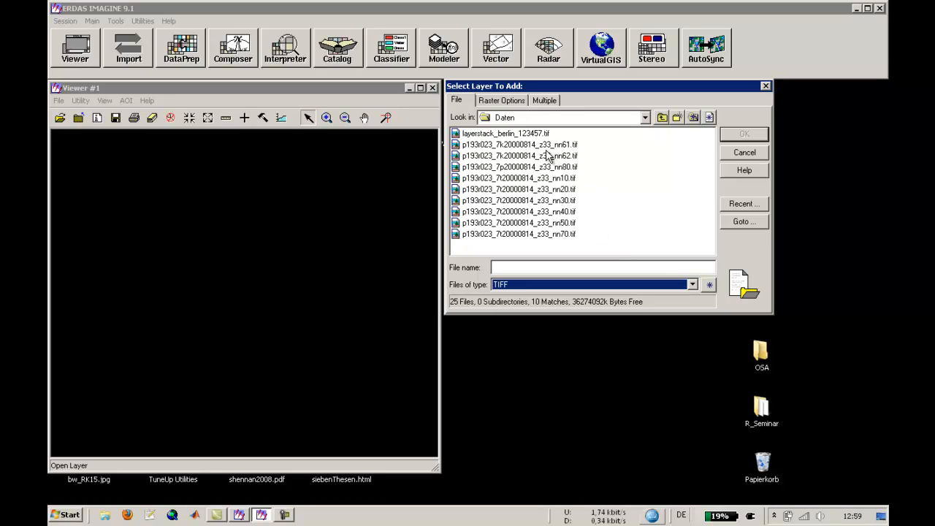
{"action": "mouse_move", "coordinate": [552, 189]}
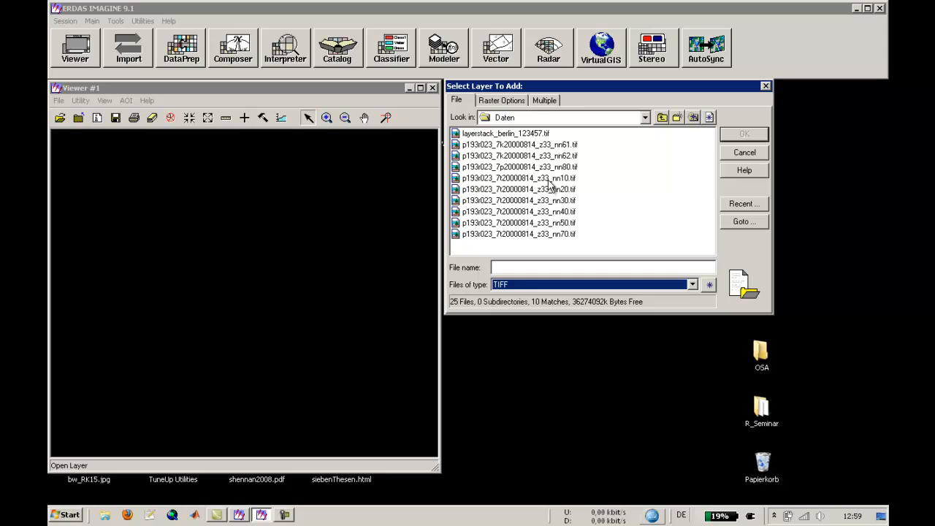
{"action": "left_click", "coordinate": [519, 178]}
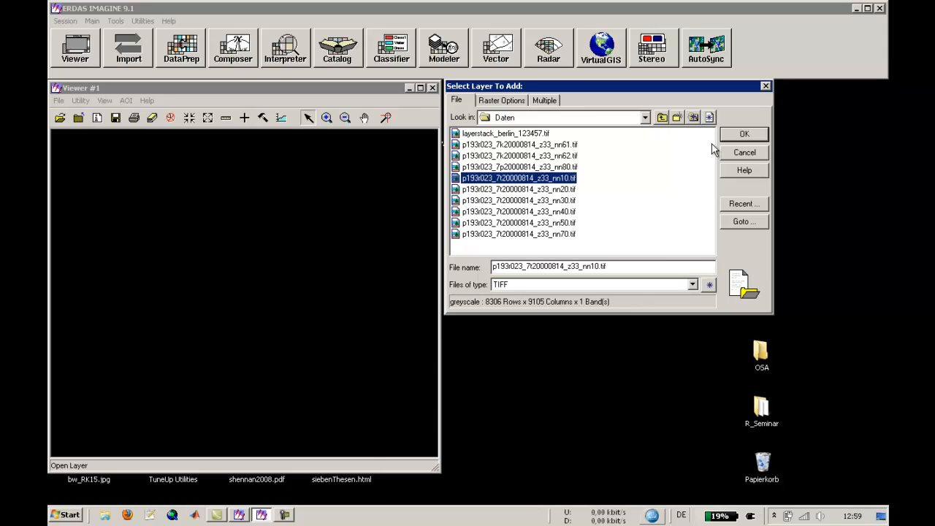
Load the nn10 band into Viewer #1 and fit the whole scene to the window
{"action": "left_click", "coordinate": [744, 133]}
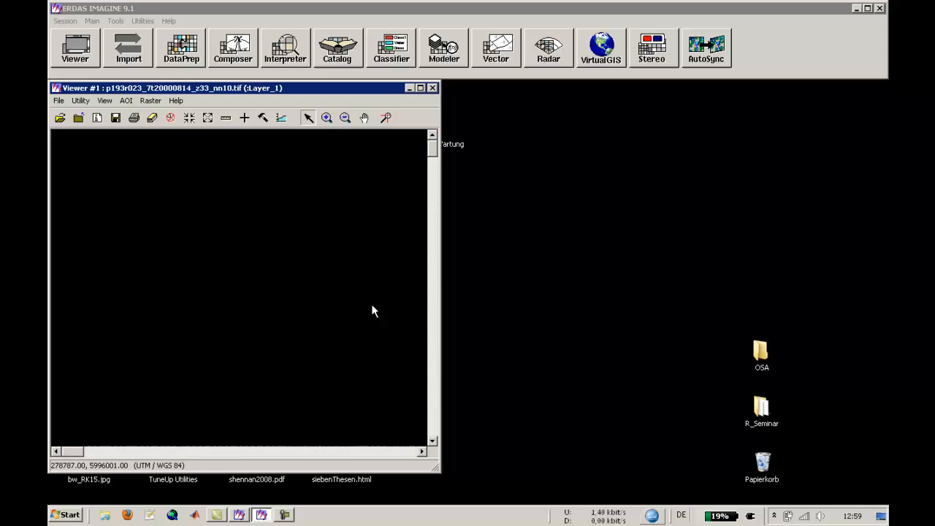
{"action": "mouse_move", "coordinate": [266, 276]}
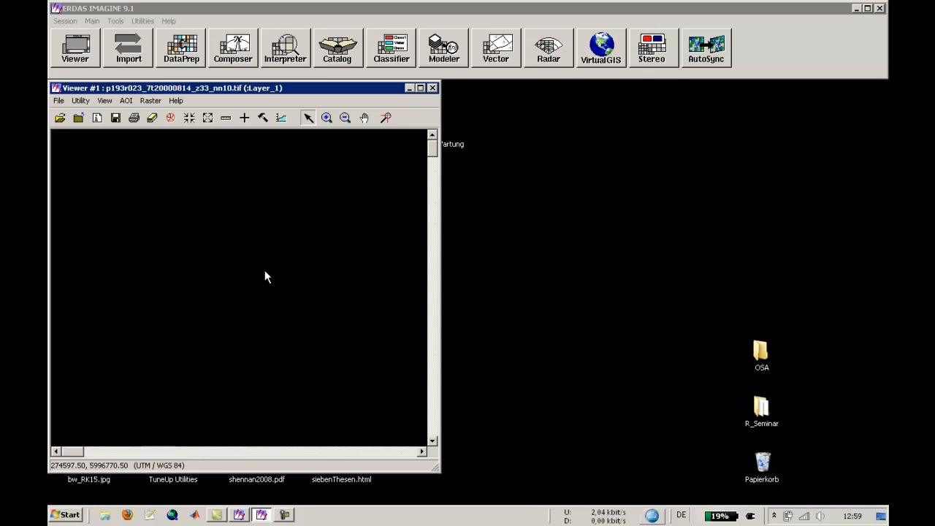
{"action": "right_click", "coordinate": [266, 276]}
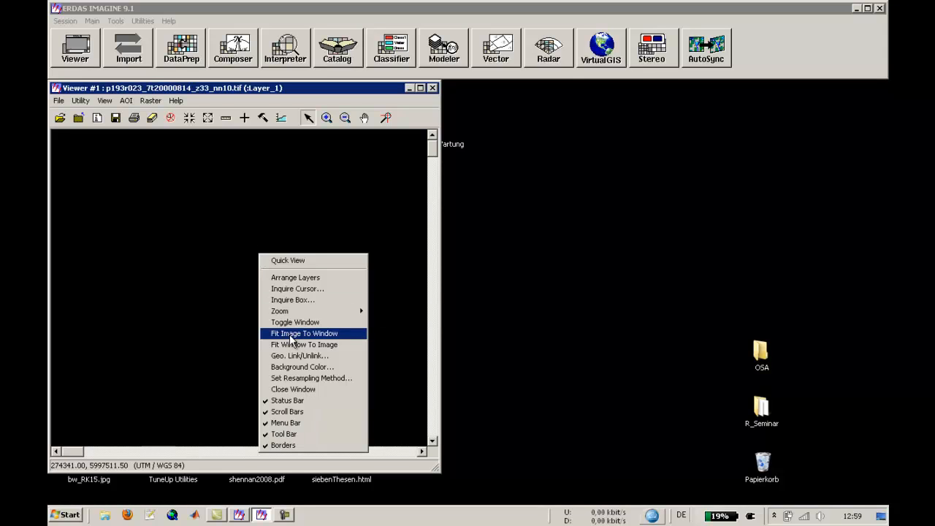
{"action": "left_click", "coordinate": [303, 333]}
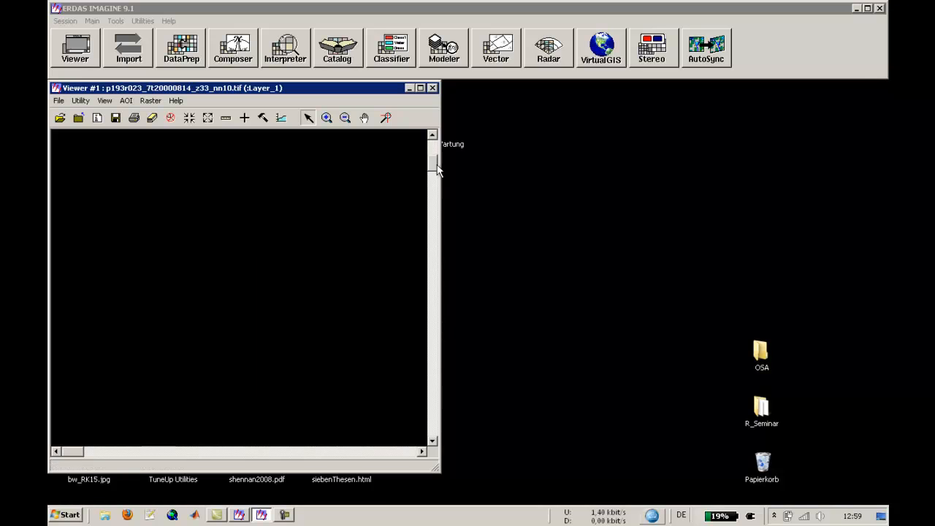
{"action": "mouse_move", "coordinate": [307, 322]}
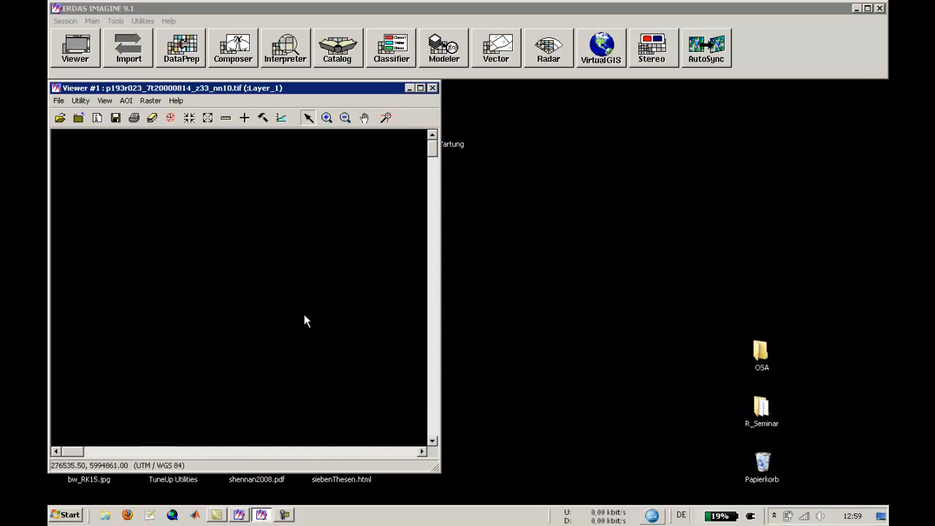
{"action": "right_click", "coordinate": [307, 321]}
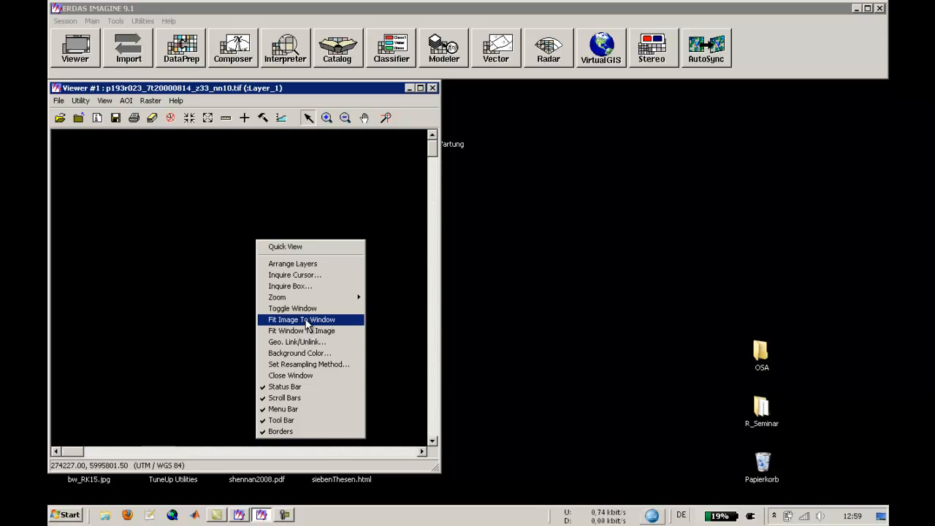
{"action": "left_click", "coordinate": [301, 319]}
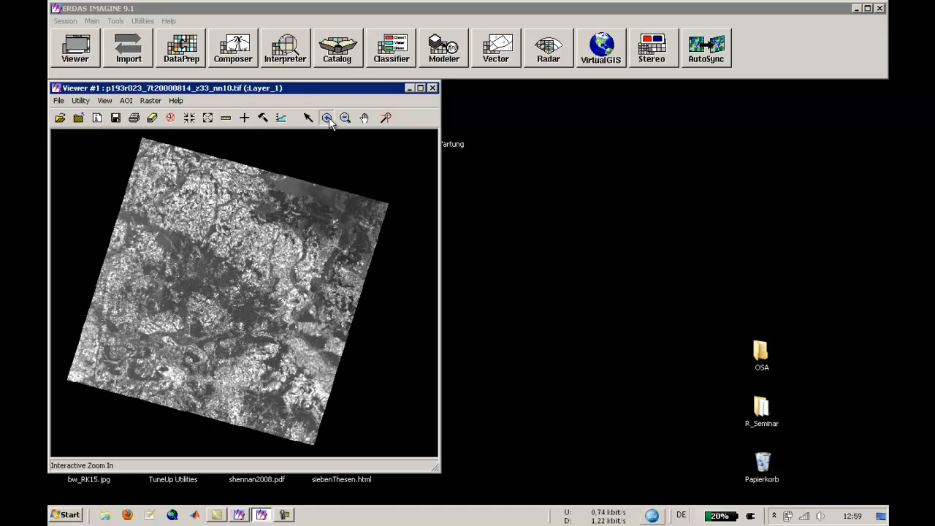
Zoom in on an outlined town area of the scene
{"action": "left_click_drag", "start_coordinate": [164, 337], "coordinate": [269, 432]}
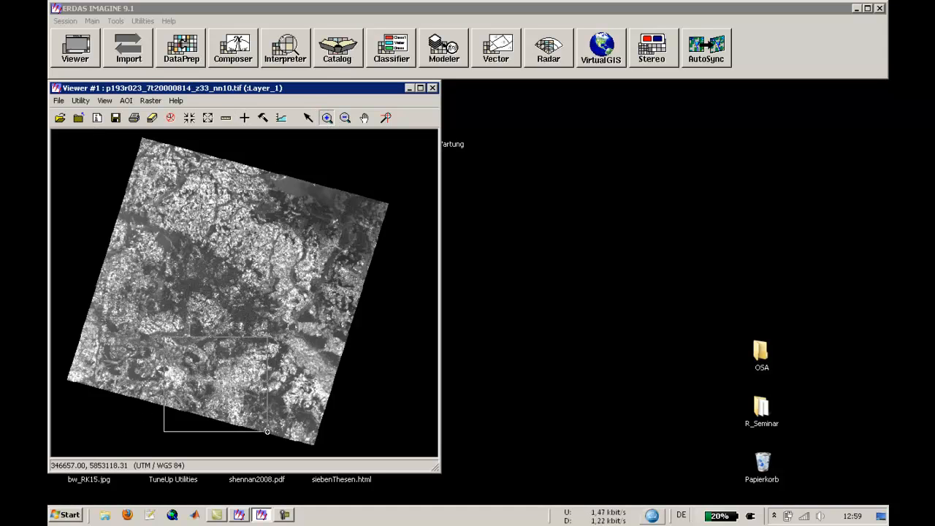
{"action": "left_click", "coordinate": [327, 117]}
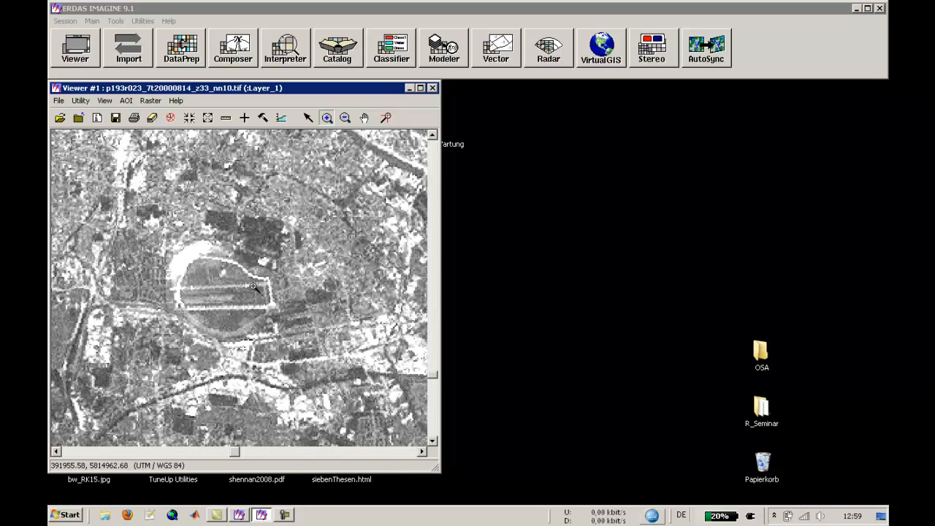
{"action": "mouse_move", "coordinate": [251, 251]}
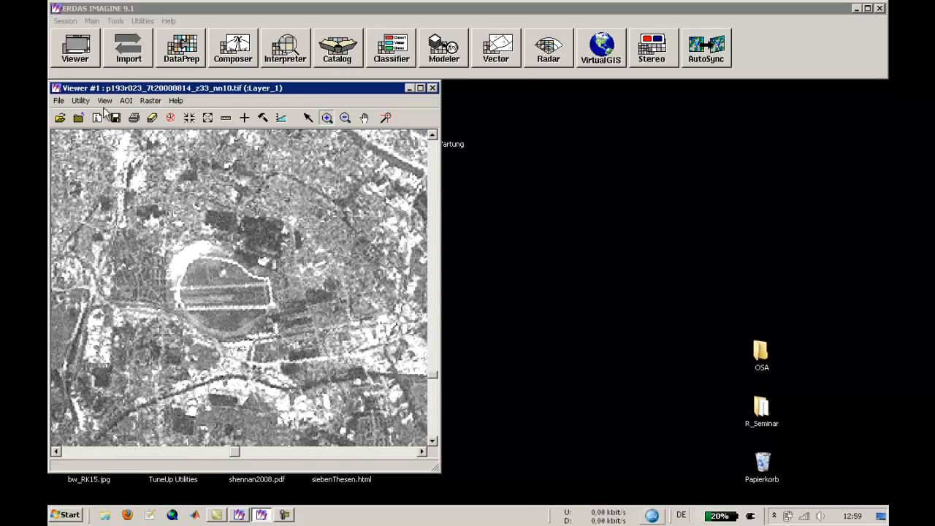
{"action": "mouse_move", "coordinate": [96, 117]}
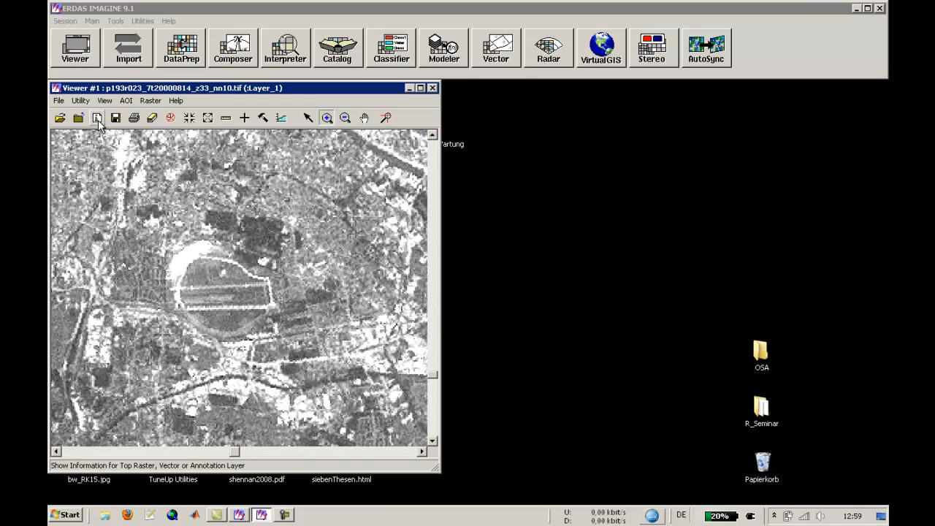
Show the ImageInfo window for the displayed nn10 band layer
{"action": "left_click", "coordinate": [96, 117]}
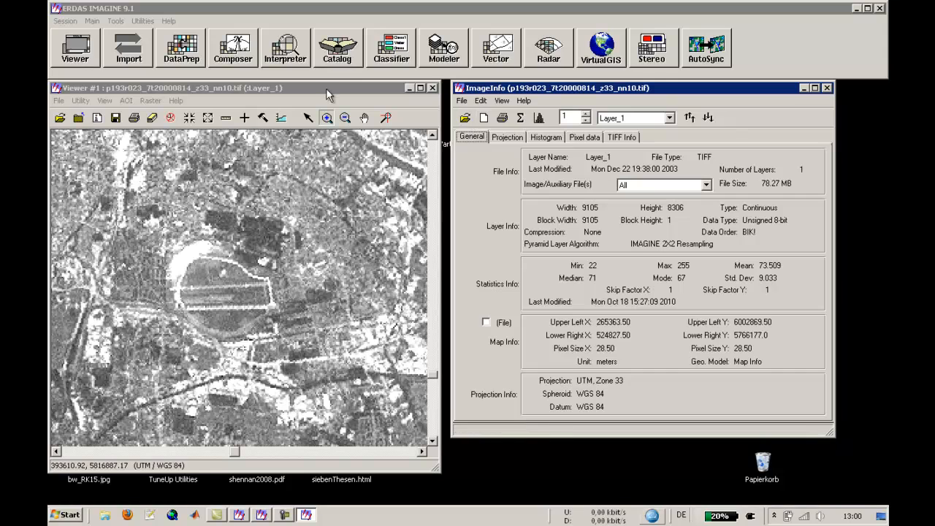
{"action": "mouse_move", "coordinate": [612, 216]}
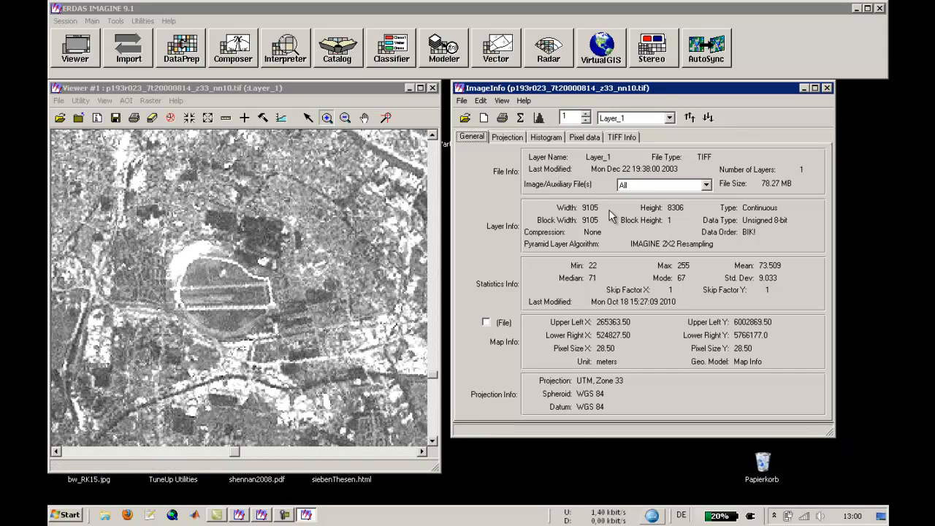
{"action": "mouse_move", "coordinate": [612, 225]}
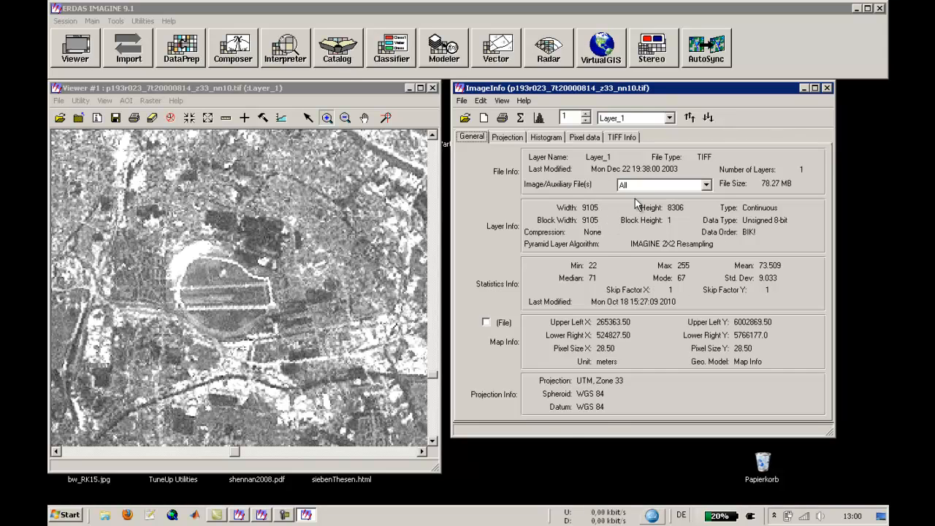
{"action": "mouse_move", "coordinate": [641, 292]}
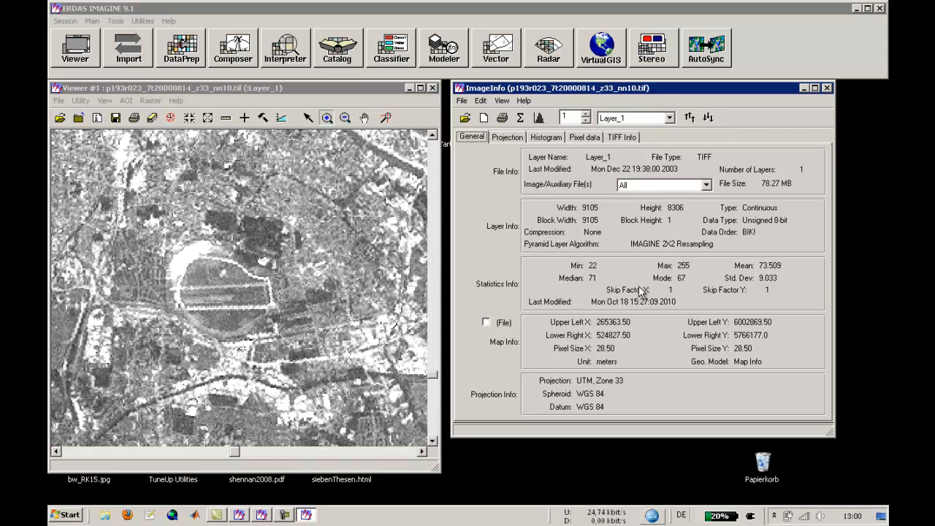
{"action": "mouse_move", "coordinate": [777, 241]}
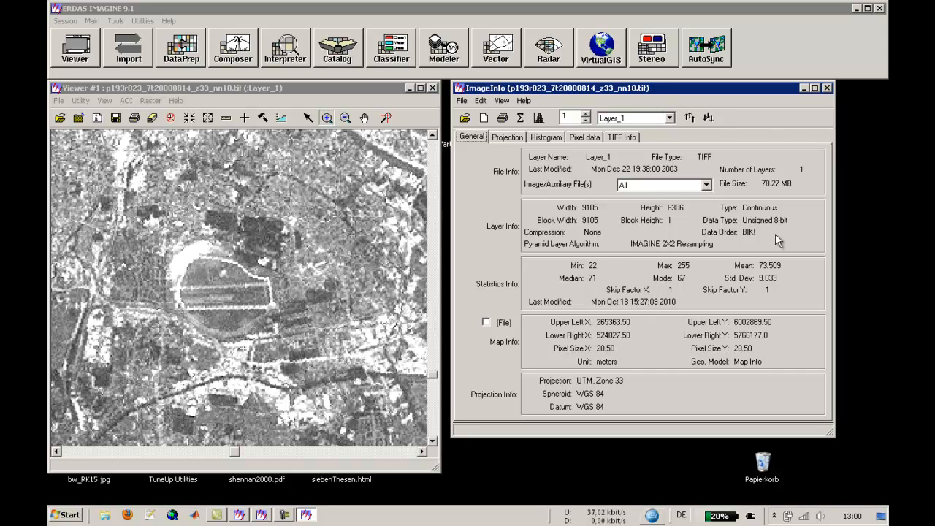
{"action": "mouse_move", "coordinate": [687, 344]}
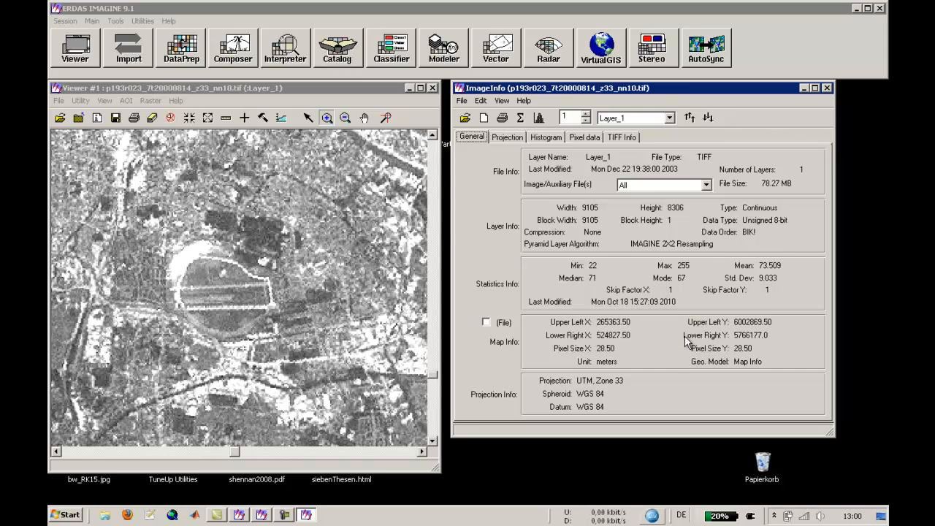
{"action": "mouse_move", "coordinate": [672, 381]}
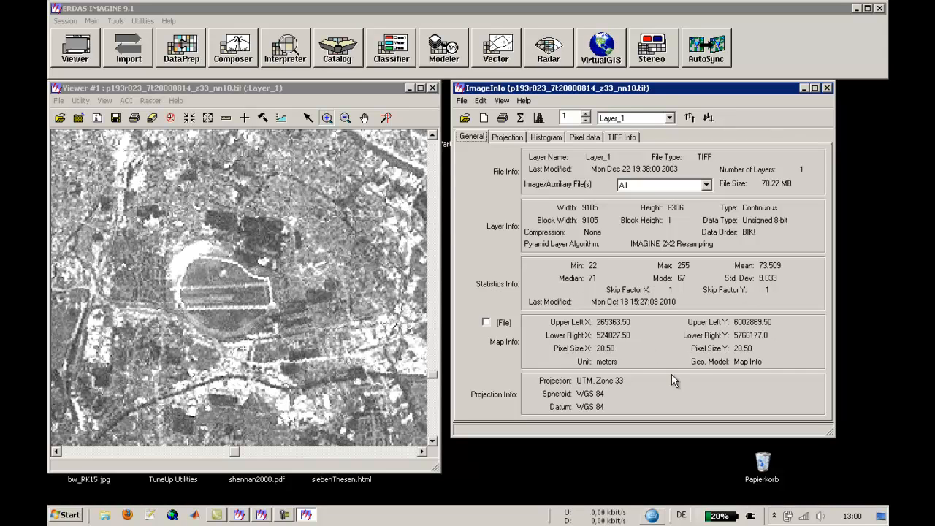
{"action": "mouse_move", "coordinate": [737, 378]}
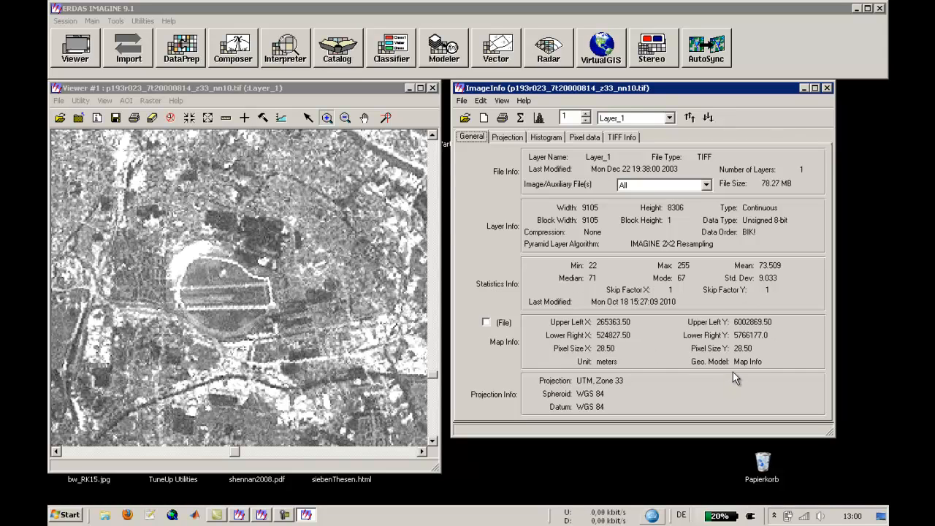
{"action": "mouse_move", "coordinate": [655, 382]}
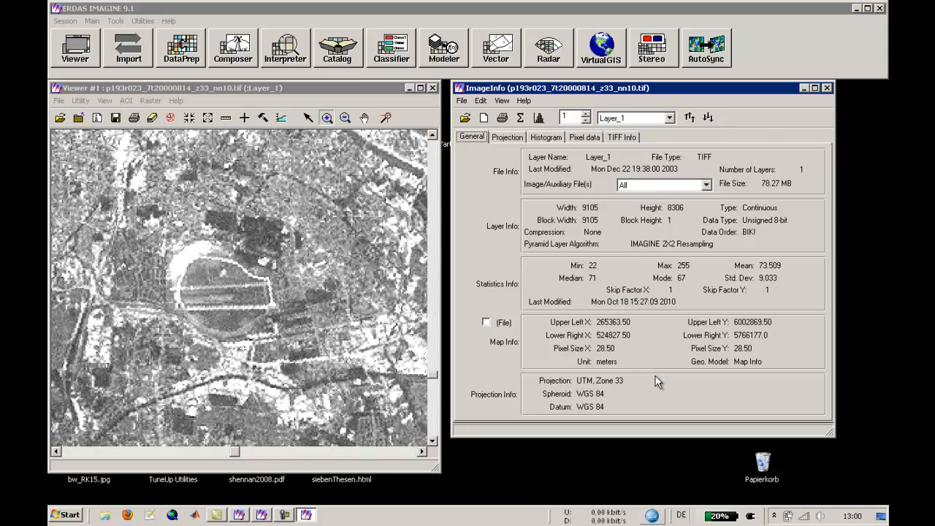
{"action": "mouse_move", "coordinate": [598, 429]}
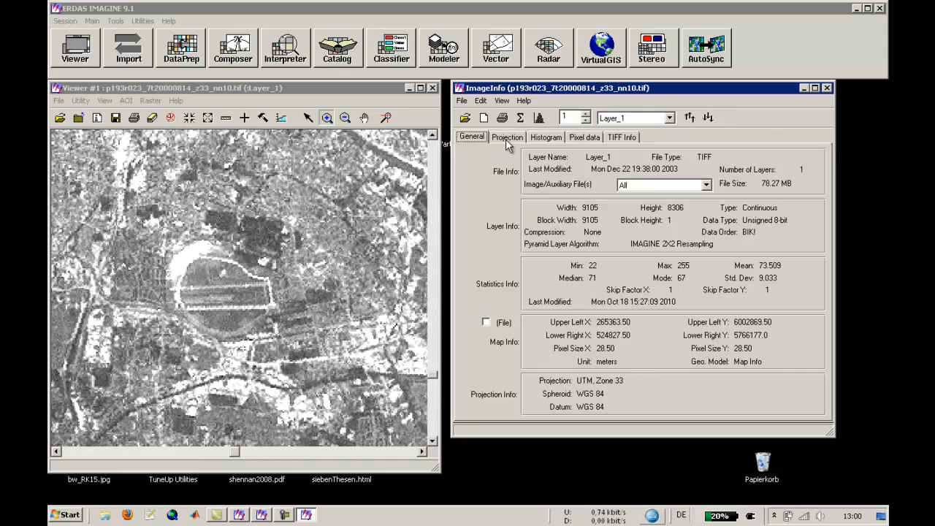
Review the layer's Projection and Histogram tabs, then the View and Edit menus
{"action": "left_click", "coordinate": [507, 138]}
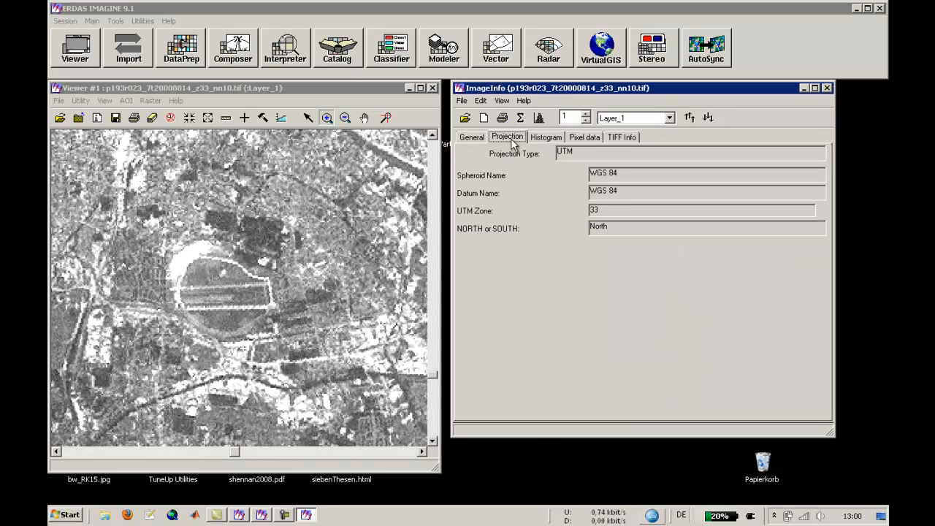
{"action": "left_click", "coordinate": [546, 137]}
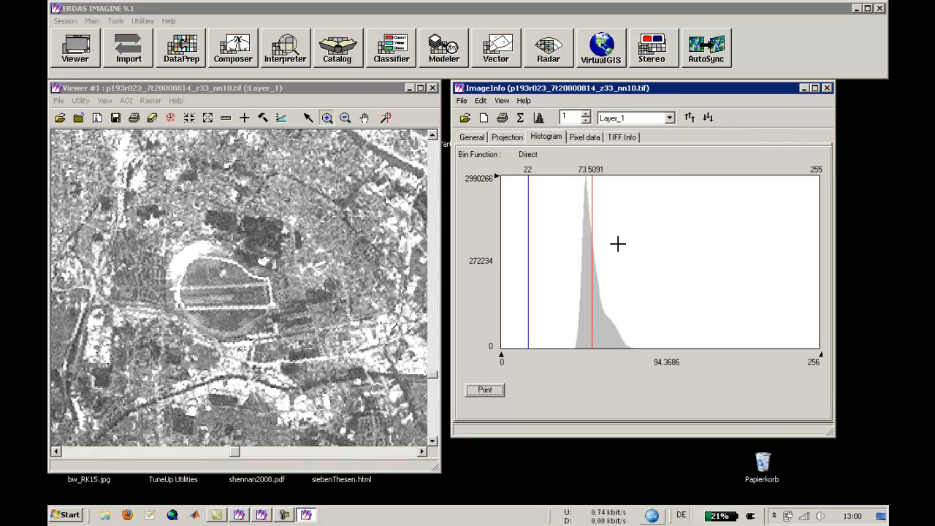
{"action": "left_click", "coordinate": [503, 101]}
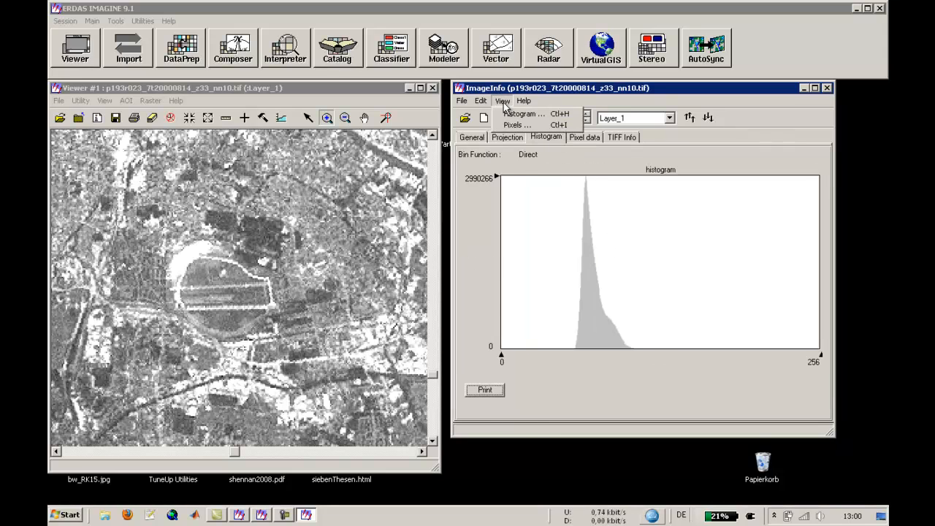
{"action": "left_click", "coordinate": [481, 101]}
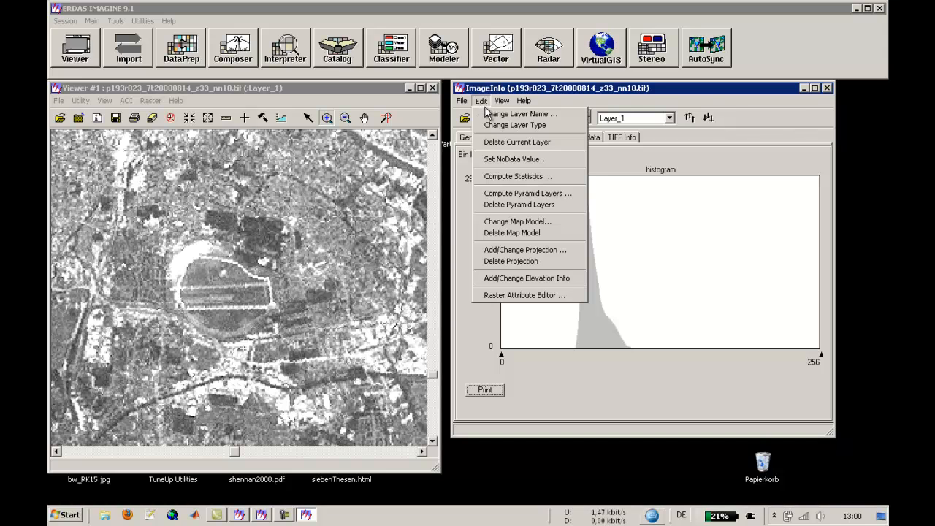
{"action": "mouse_move", "coordinate": [517, 176]}
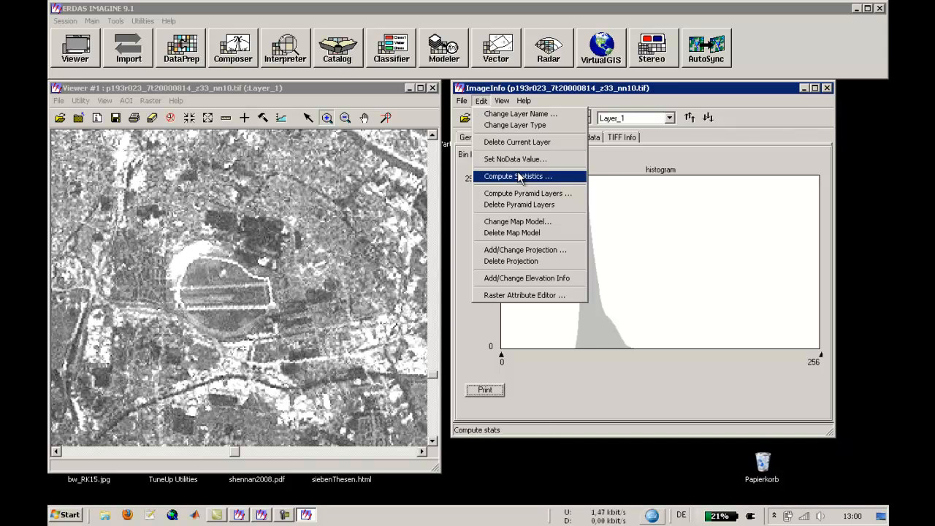
Recompute statistics on all layers with Ignore Value 0 checked
{"action": "left_click", "coordinate": [517, 176]}
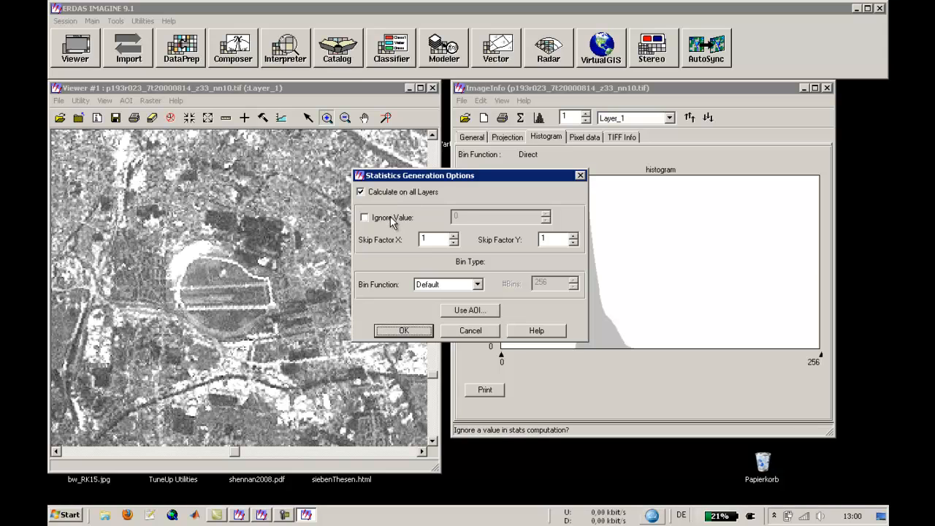
{"action": "left_click", "coordinate": [365, 216]}
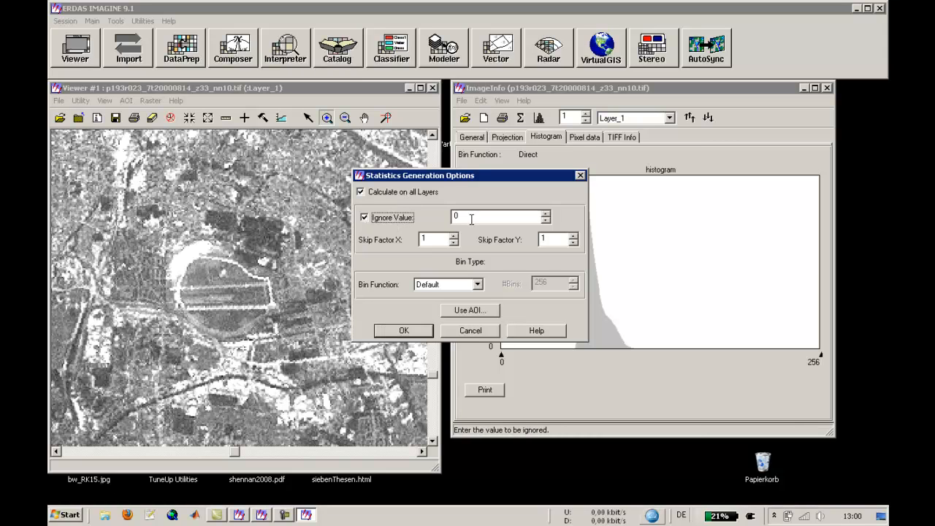
{"action": "mouse_move", "coordinate": [617, 285]}
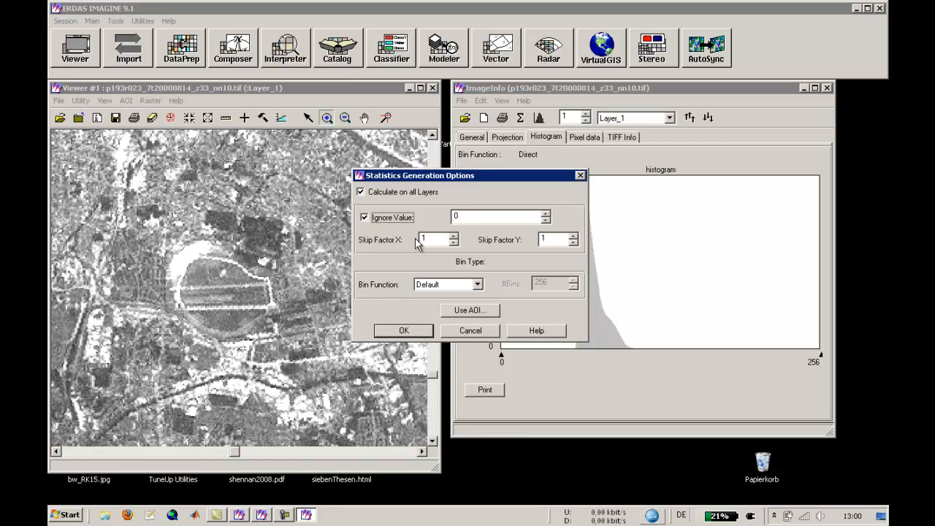
{"action": "mouse_move", "coordinate": [277, 184]}
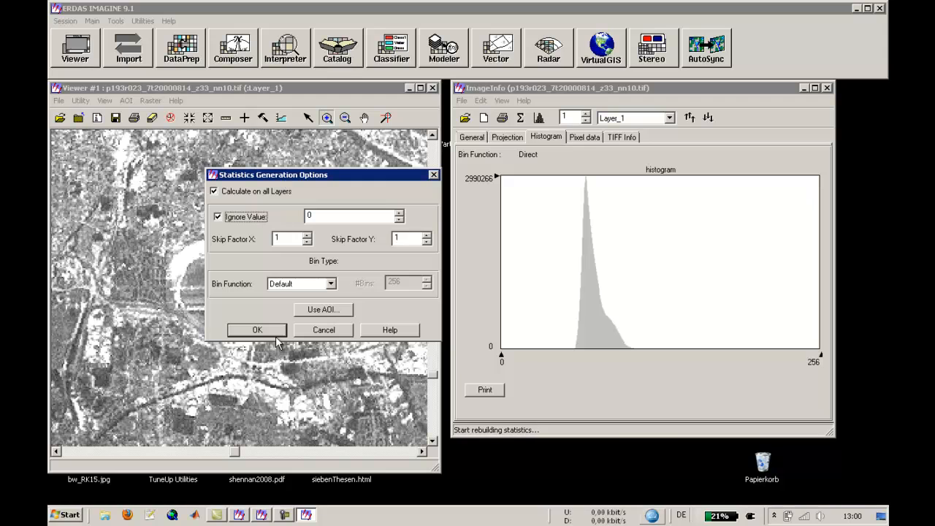
{"action": "left_click", "coordinate": [257, 330]}
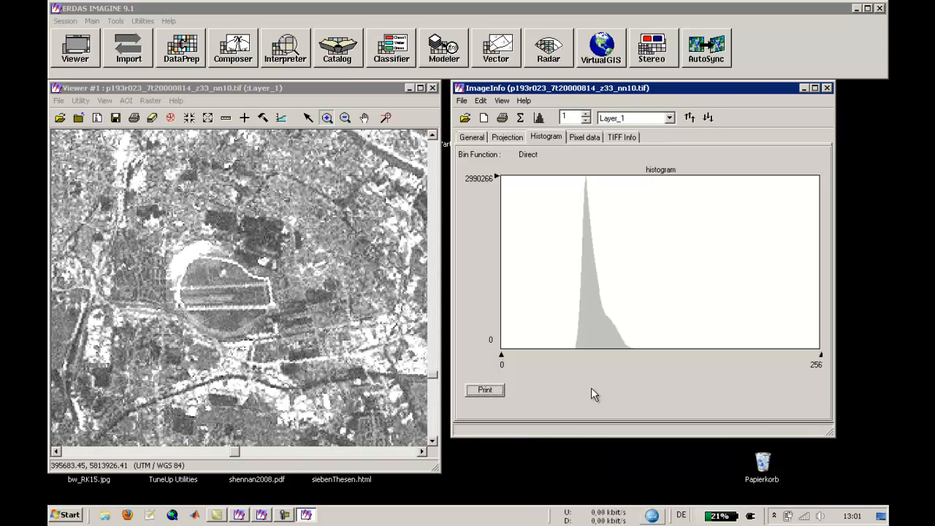
{"action": "mouse_move", "coordinate": [598, 138]}
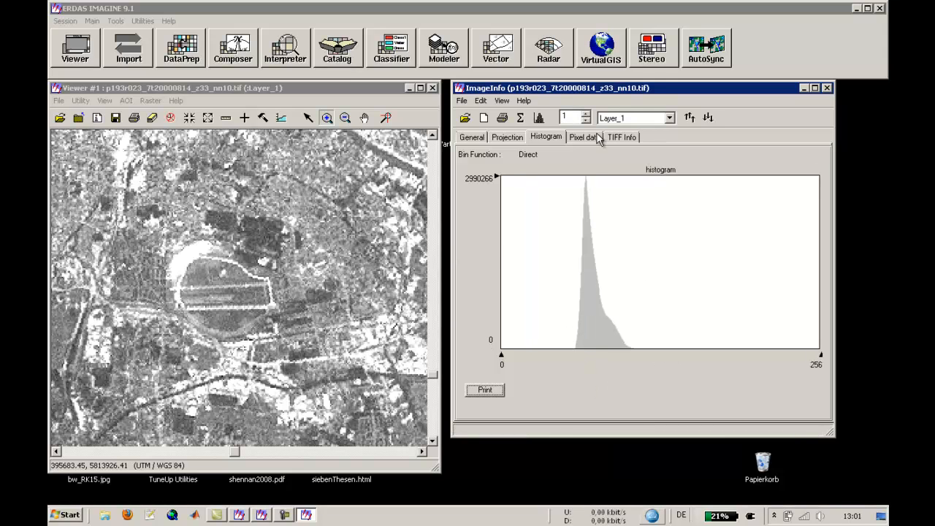
{"action": "mouse_move", "coordinate": [640, 356]}
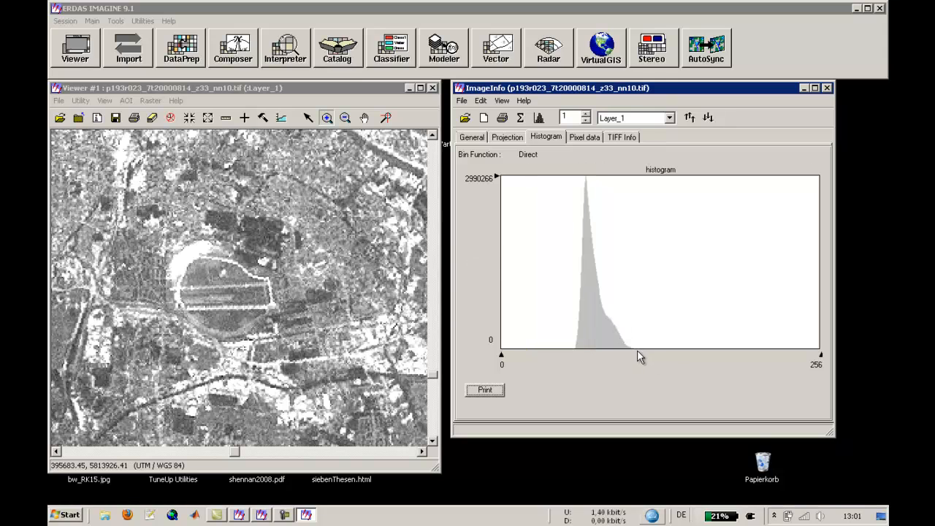
{"action": "mouse_move", "coordinate": [582, 356]}
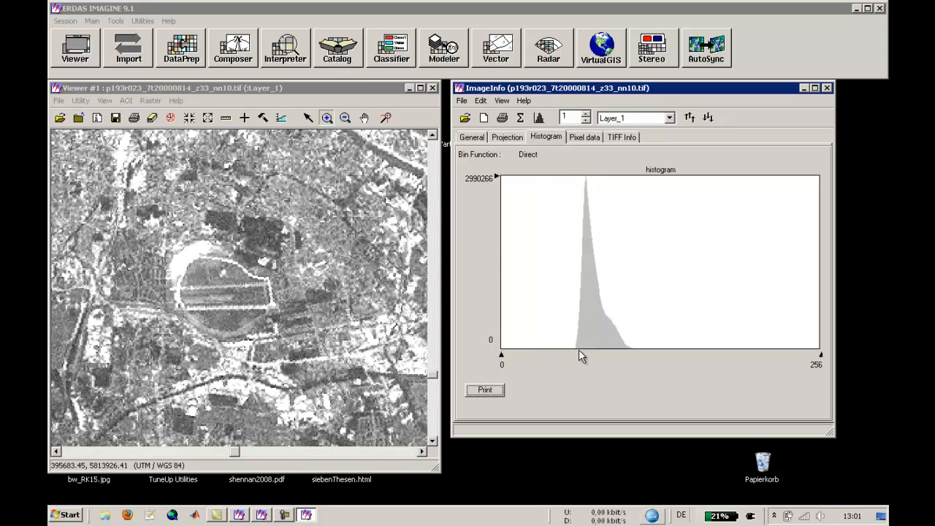
Probe the histogram for min 22, mean 73.5691, max 255, then show the pixel data table
{"action": "left_click", "coordinate": [575, 345]}
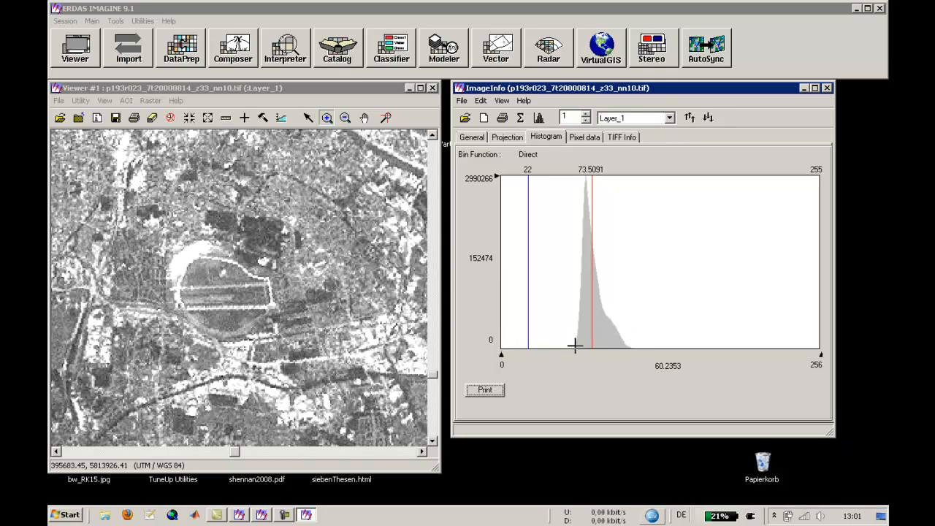
{"action": "mouse_move", "coordinate": [632, 345]}
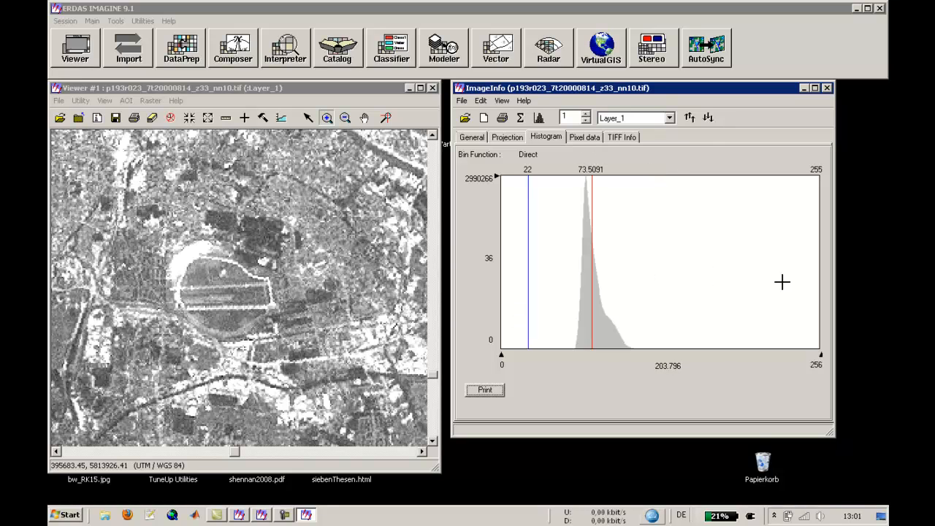
{"action": "left_click", "coordinate": [585, 137]}
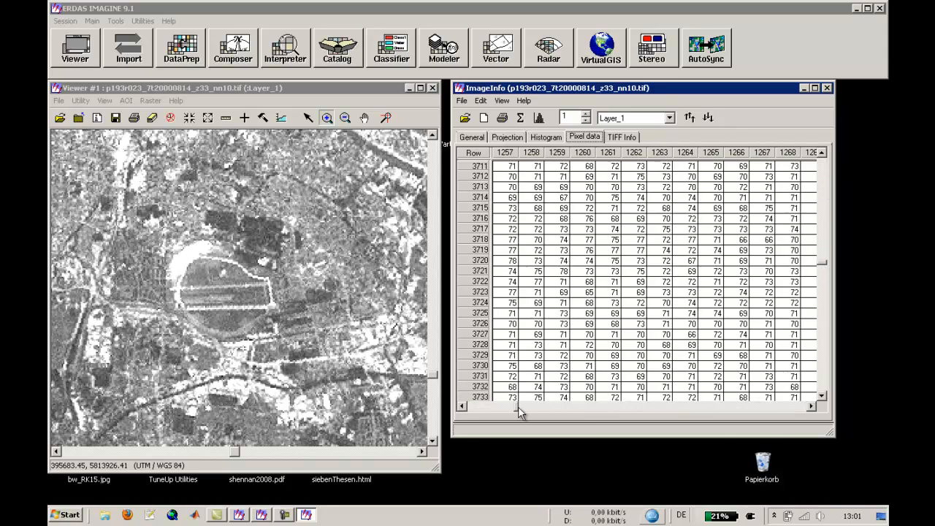
Scroll the pixel data, view the TIFF Info tags, and close ImageInfo
{"action": "scroll", "scroll_direction": "right", "scroll_amount": 3}
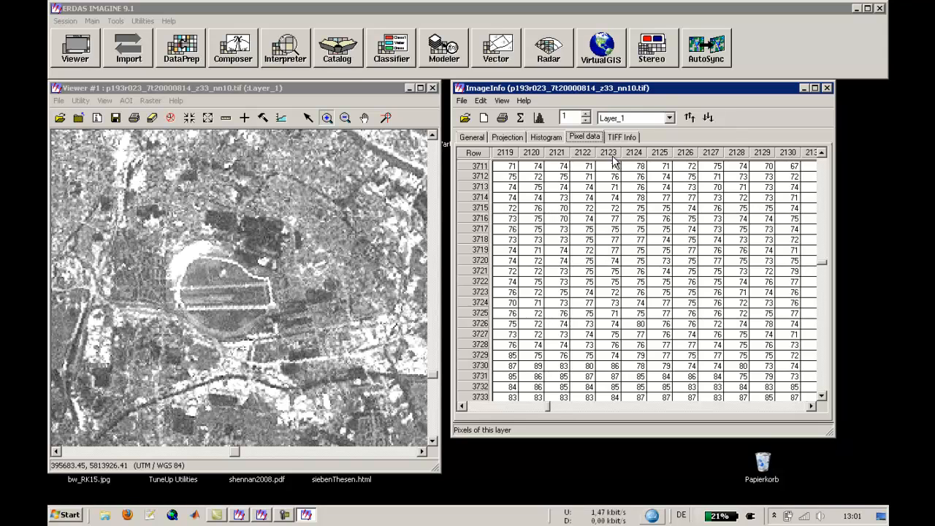
{"action": "mouse_move", "coordinate": [630, 327]}
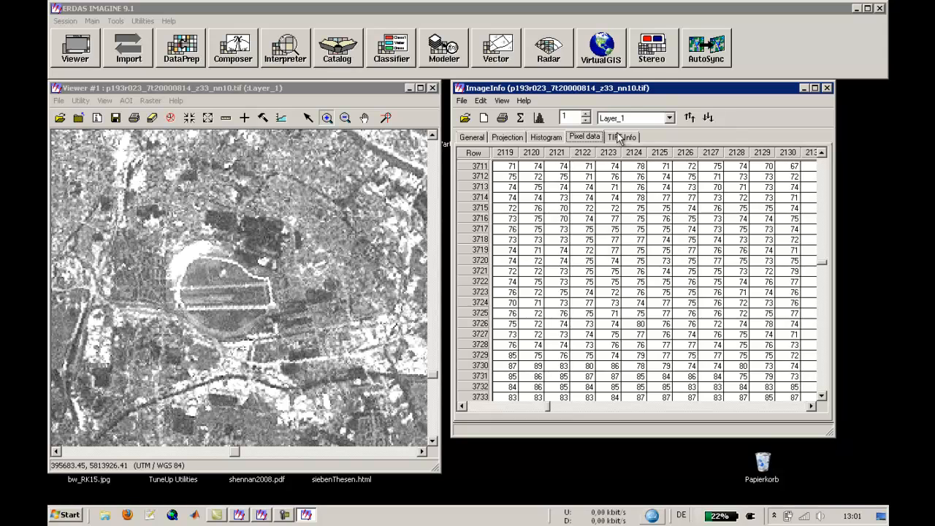
{"action": "left_click", "coordinate": [621, 138]}
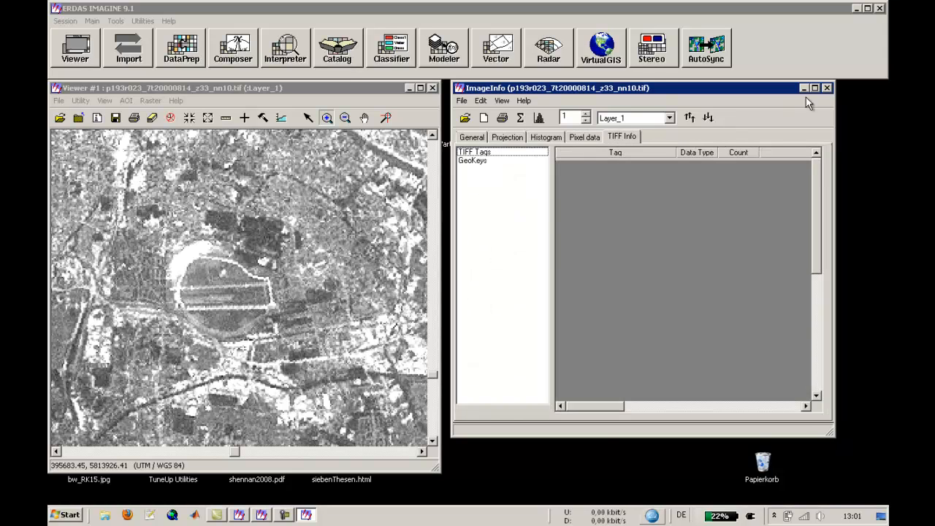
{"action": "left_click", "coordinate": [827, 88]}
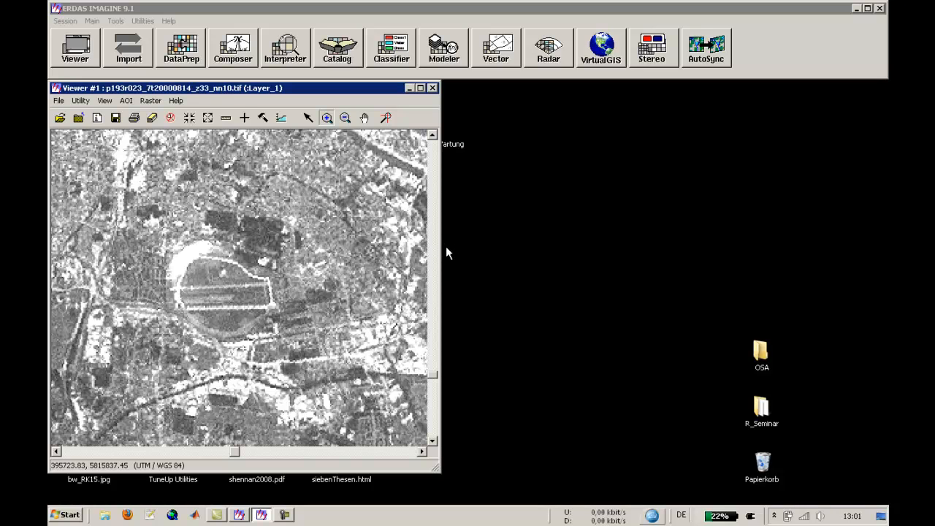
{"action": "mouse_move", "coordinate": [841, 266]}
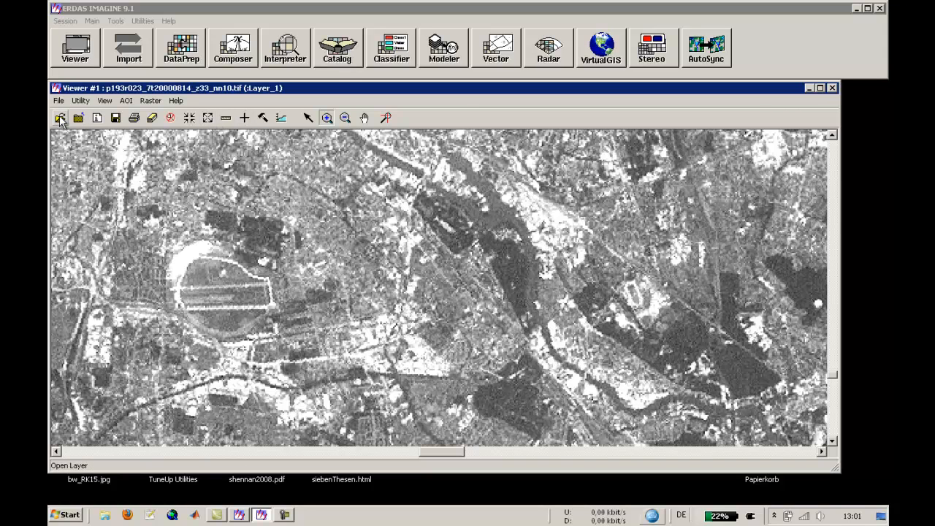
Add the nn40.tif band as a layer with Clear Display unchecked in Raster Options
{"action": "left_click", "coordinate": [60, 117]}
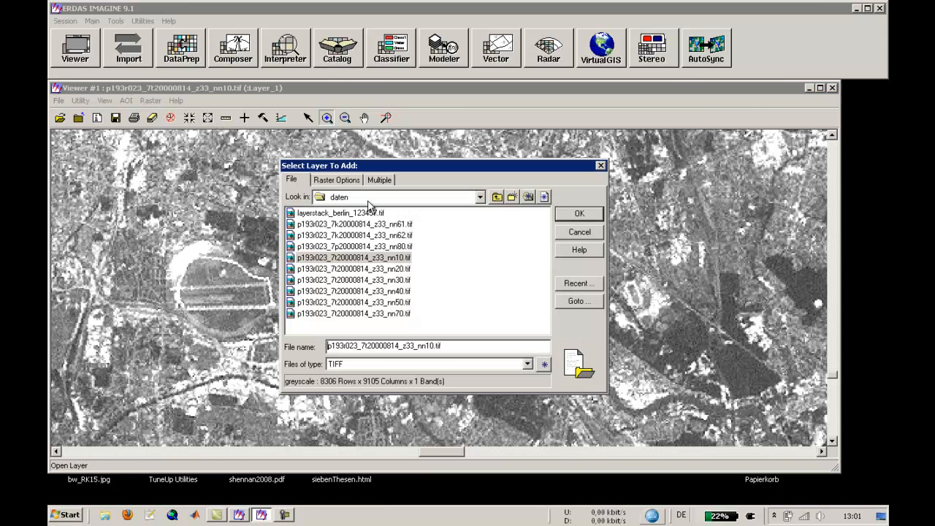
{"action": "mouse_move", "coordinate": [358, 269]}
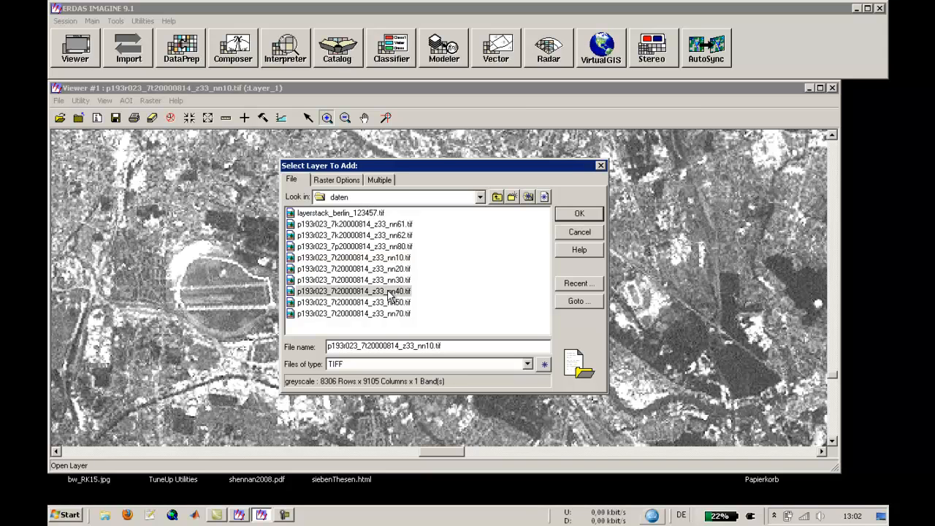
{"action": "left_click", "coordinate": [354, 291]}
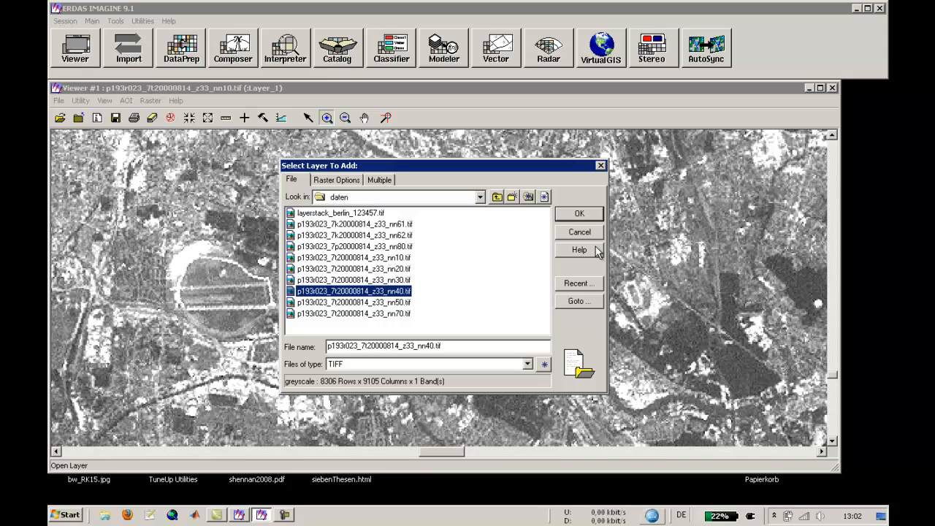
{"action": "mouse_move", "coordinate": [328, 182]}
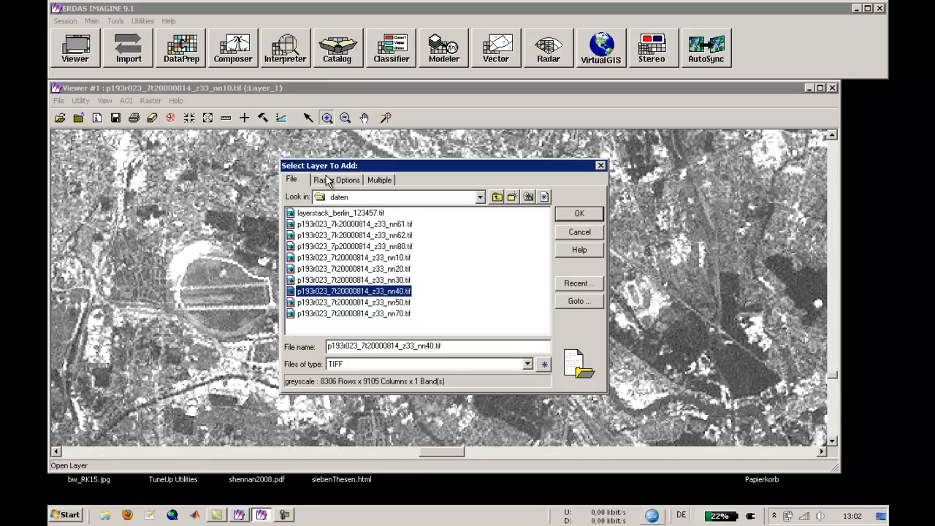
{"action": "left_click", "coordinate": [337, 178]}
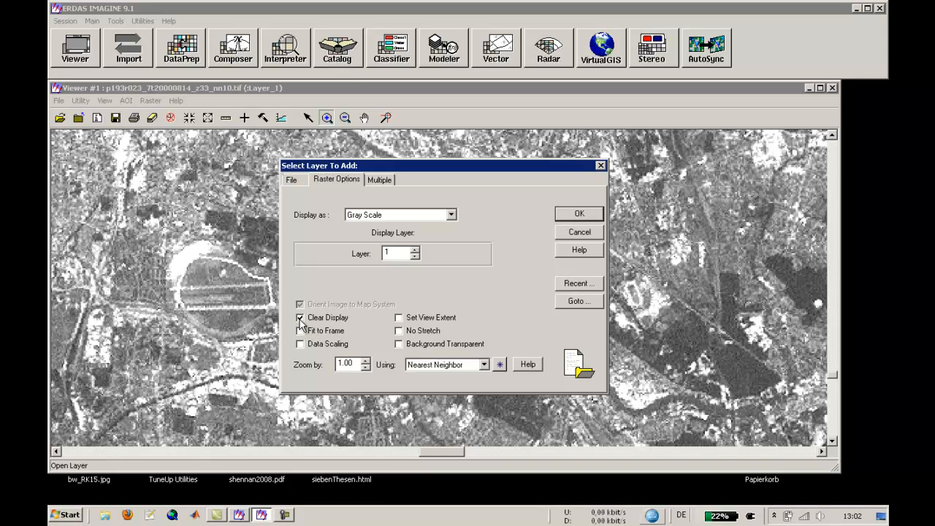
{"action": "left_click", "coordinate": [300, 318]}
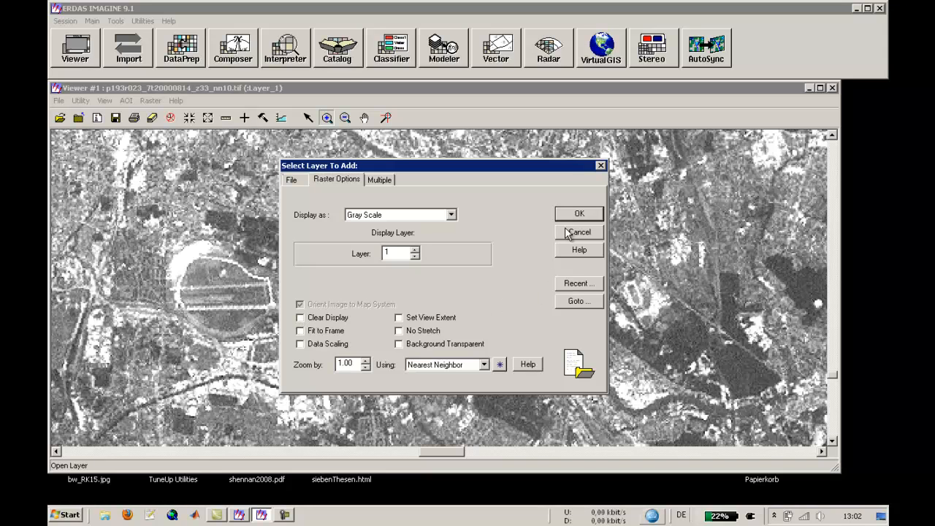
{"action": "mouse_move", "coordinate": [590, 222]}
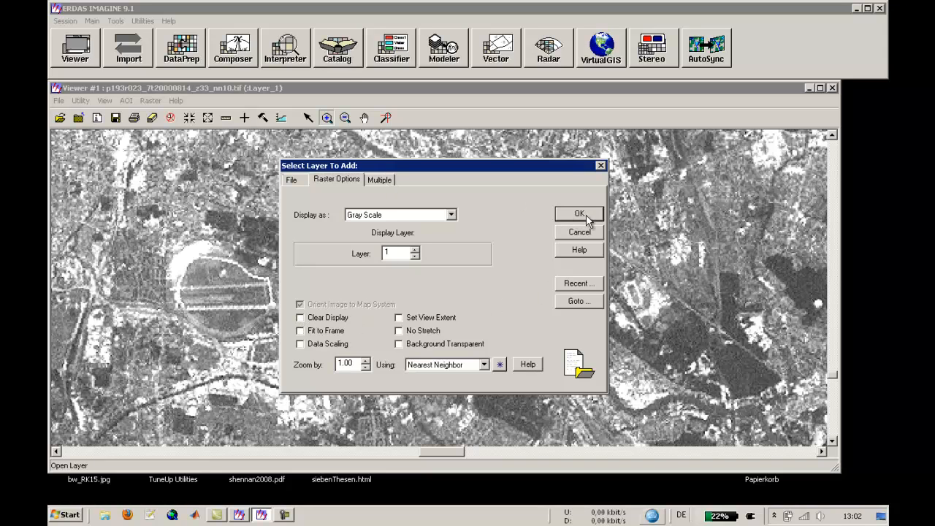
{"action": "left_click", "coordinate": [579, 214]}
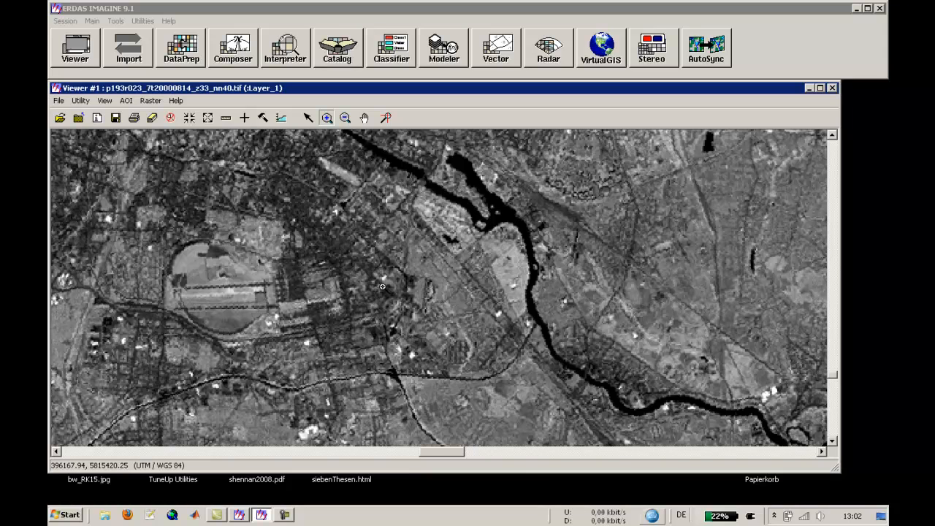
{"action": "mouse_move", "coordinate": [320, 169]}
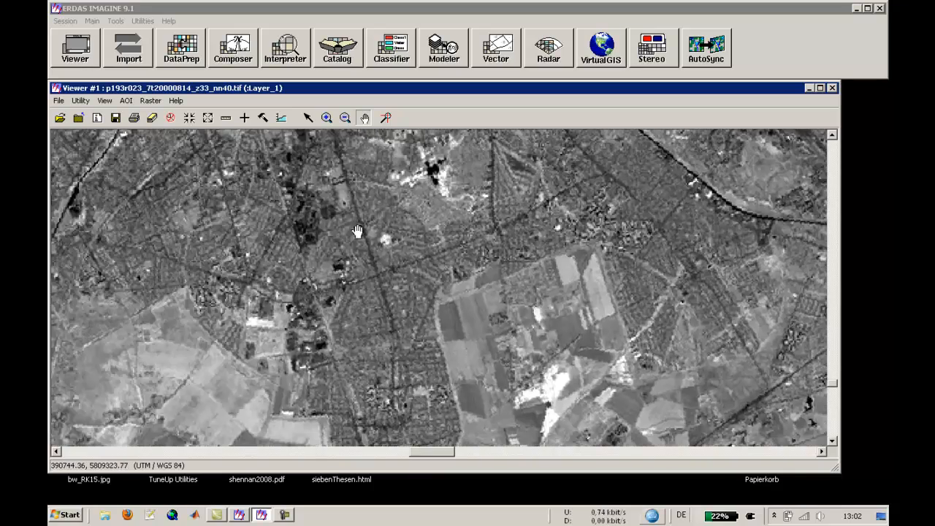
Roam across the city, show the whole nn40 scene, and bring up the Raster menu
{"action": "left_click_drag", "start_coordinate": [358, 232], "coordinate": [468, 357]}
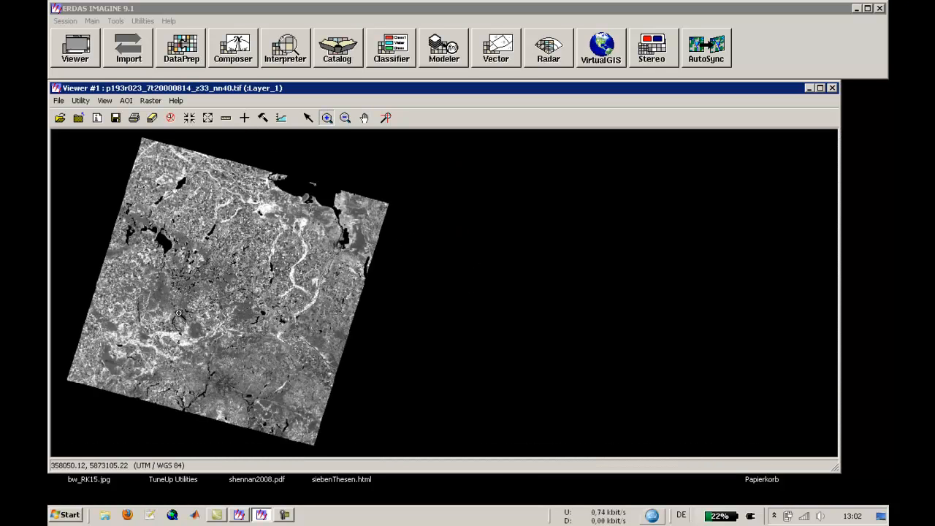
{"action": "left_click", "coordinate": [326, 117]}
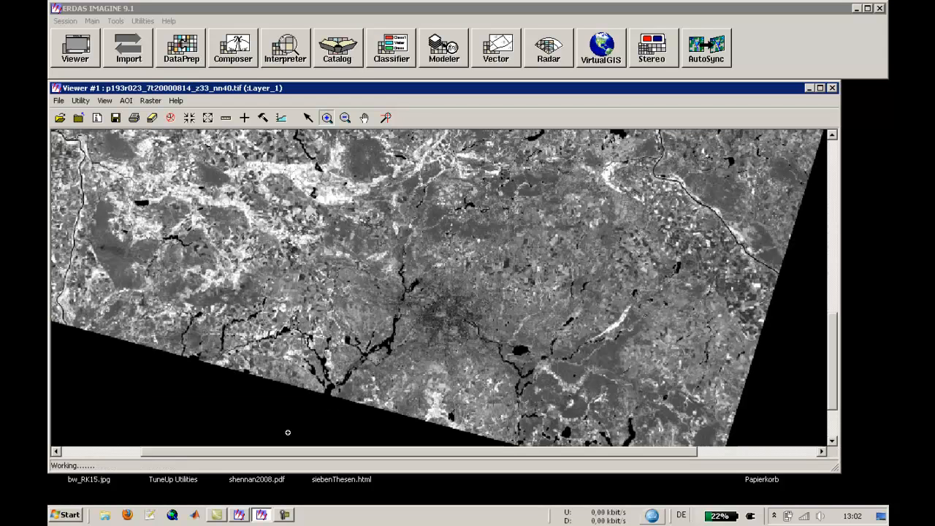
{"action": "mouse_move", "coordinate": [207, 143]}
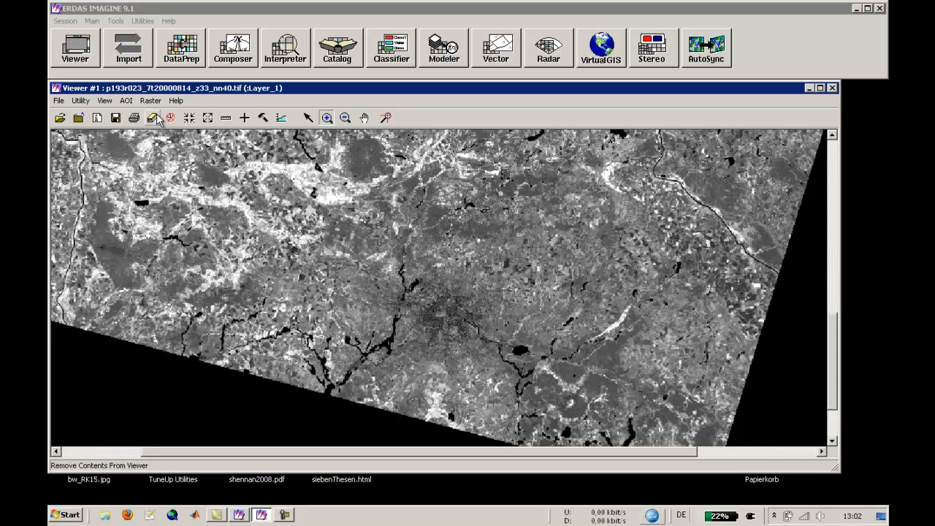
{"action": "left_click", "coordinate": [151, 100]}
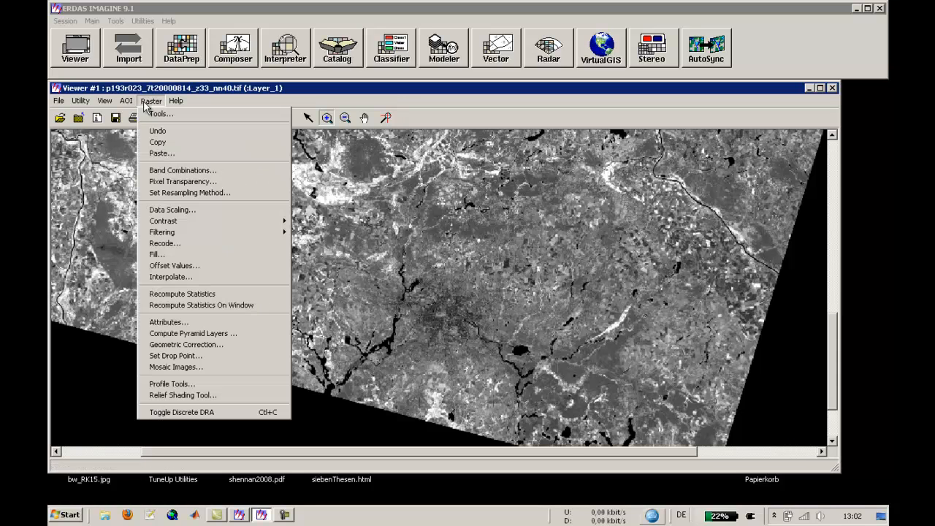
Arrange Layers so nn40 sits above nn10, apply, and zoom on the airfield
{"action": "left_click", "coordinate": [106, 100]}
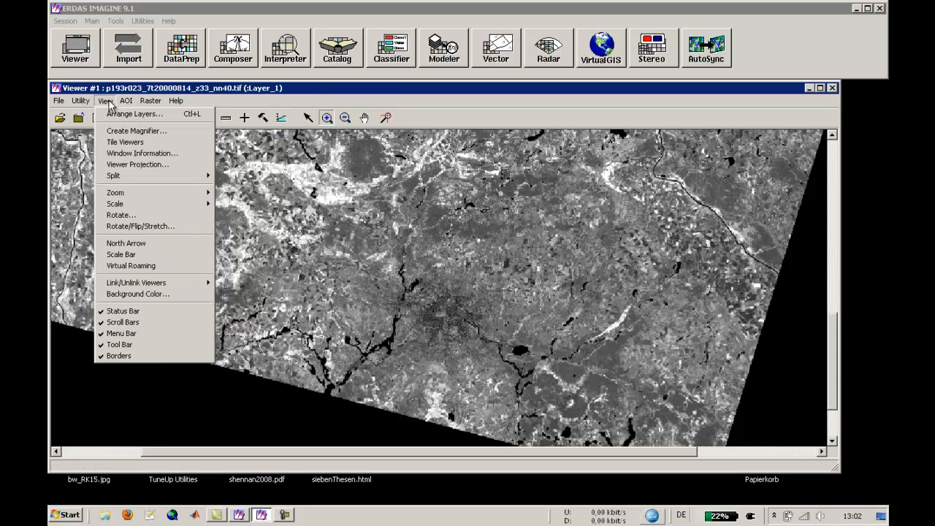
{"action": "left_click", "coordinate": [135, 114]}
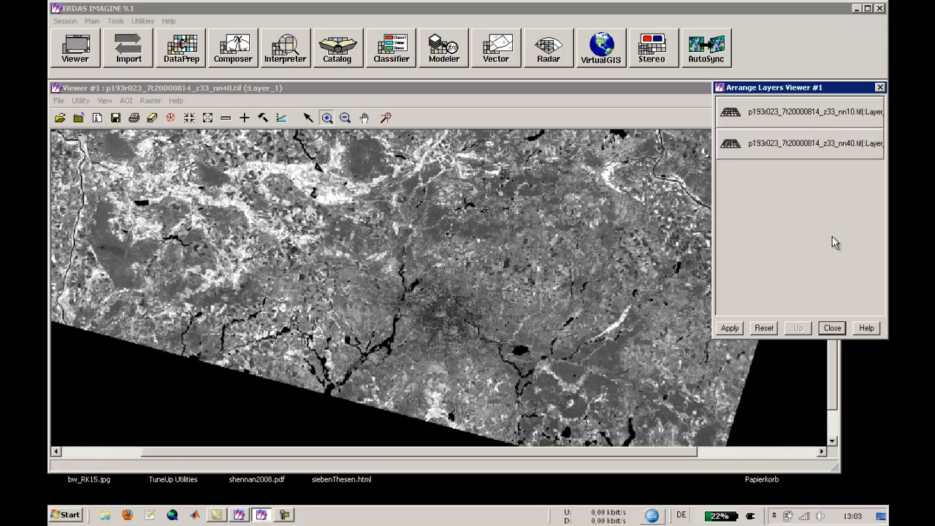
{"action": "left_click", "coordinate": [728, 328]}
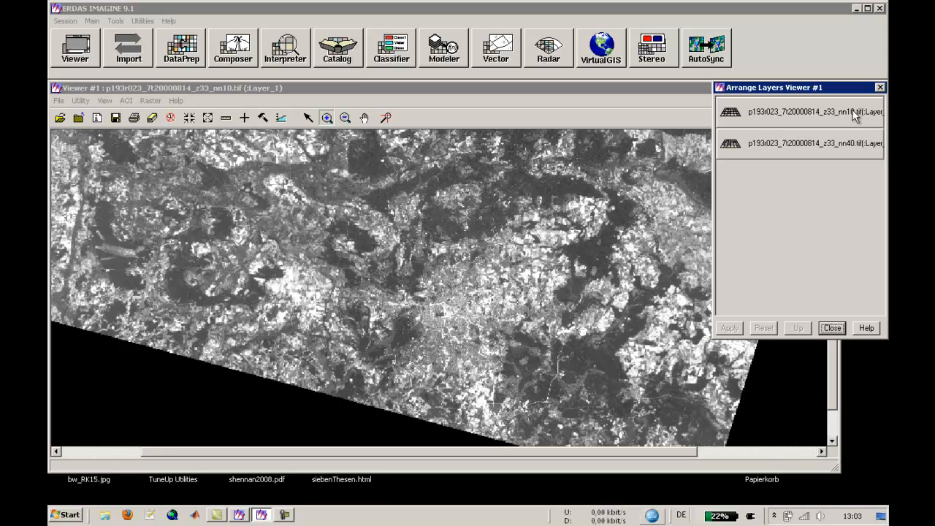
{"action": "mouse_move", "coordinate": [860, 117]}
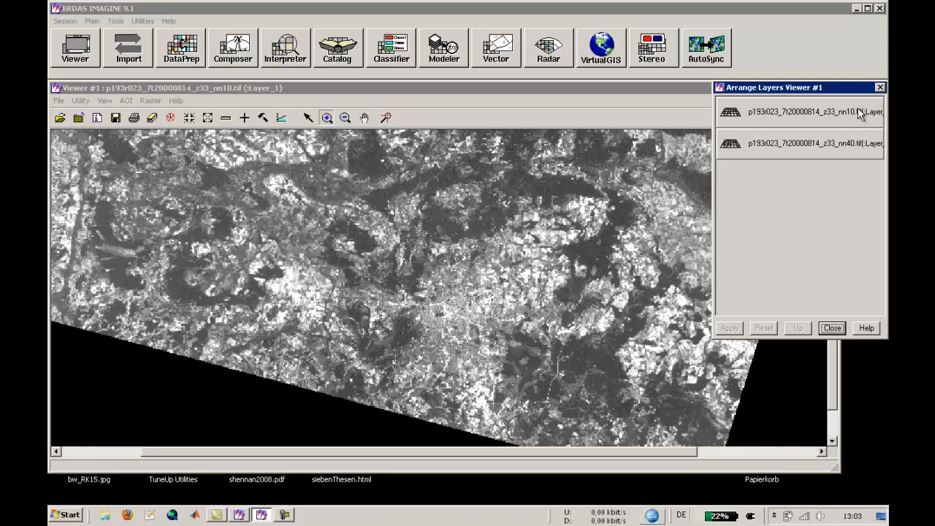
{"action": "mouse_move", "coordinate": [859, 118]}
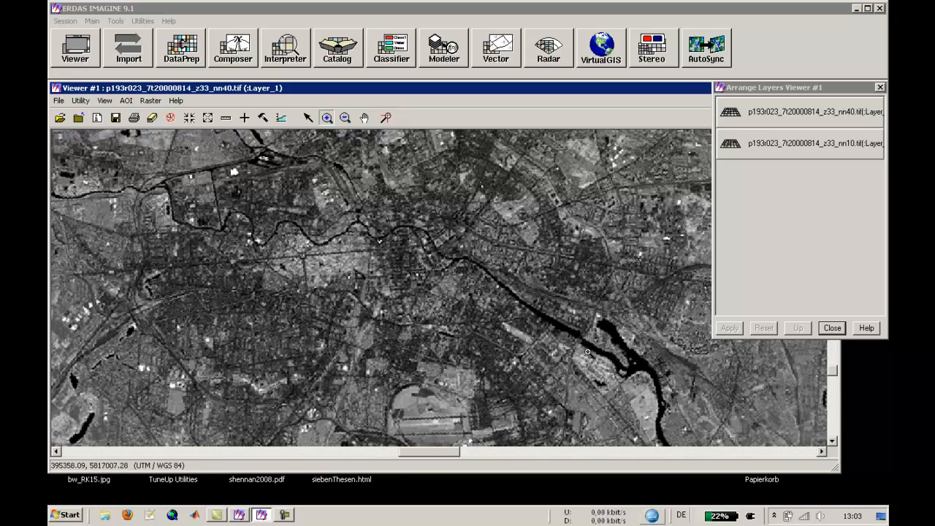
{"action": "left_click", "coordinate": [833, 441]}
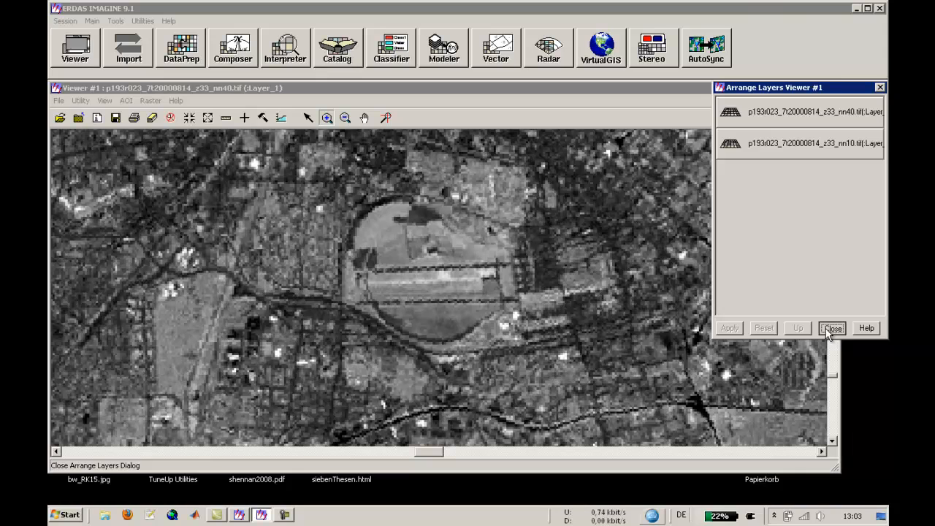
Compare the two Berlin bands with Blend/Fade, sliding repeatedly between them, then close it
{"action": "left_click", "coordinate": [106, 99]}
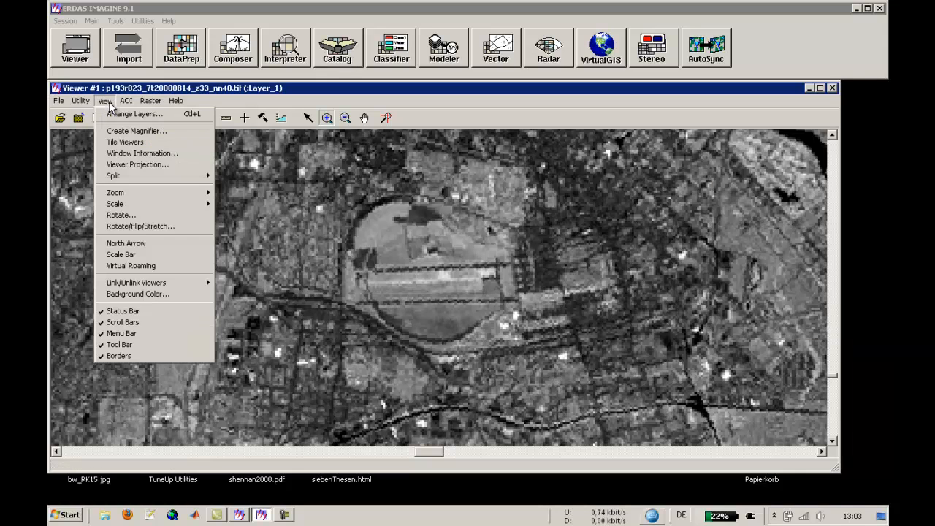
{"action": "left_click", "coordinate": [80, 99]}
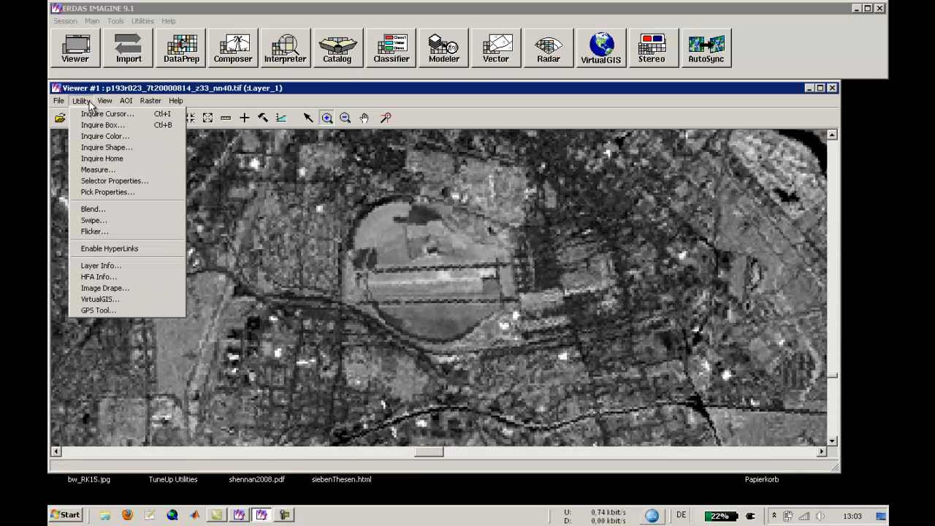
{"action": "left_click", "coordinate": [92, 209]}
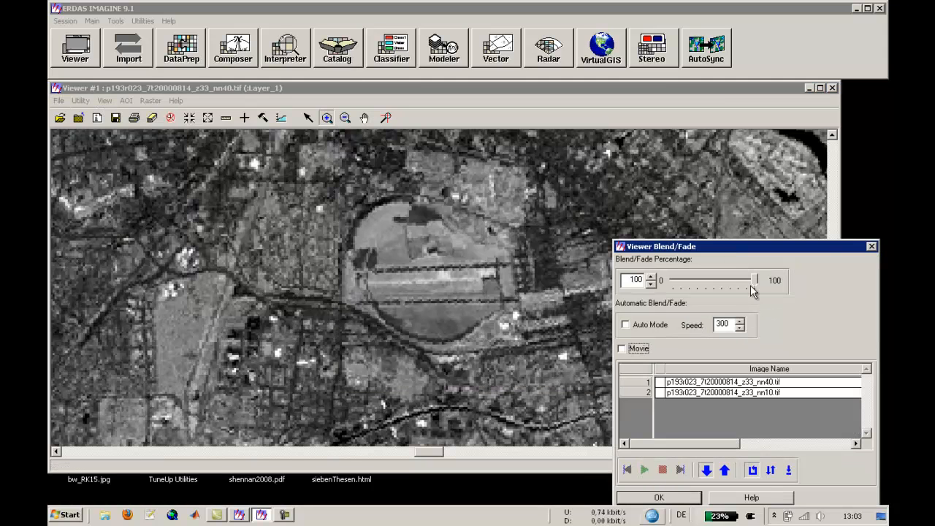
{"action": "left_click_drag", "start_coordinate": [757, 280], "coordinate": [733, 280]}
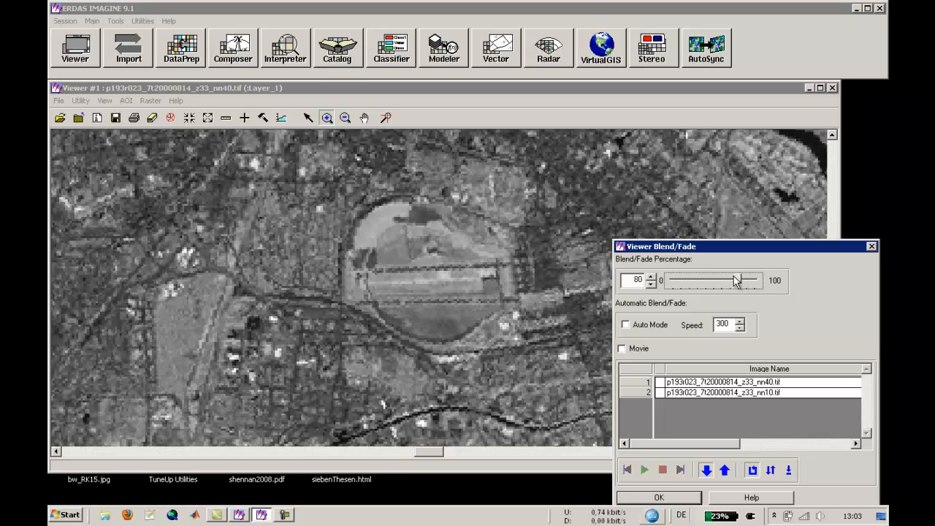
{"action": "left_click_drag", "start_coordinate": [733, 281], "coordinate": [728, 281]}
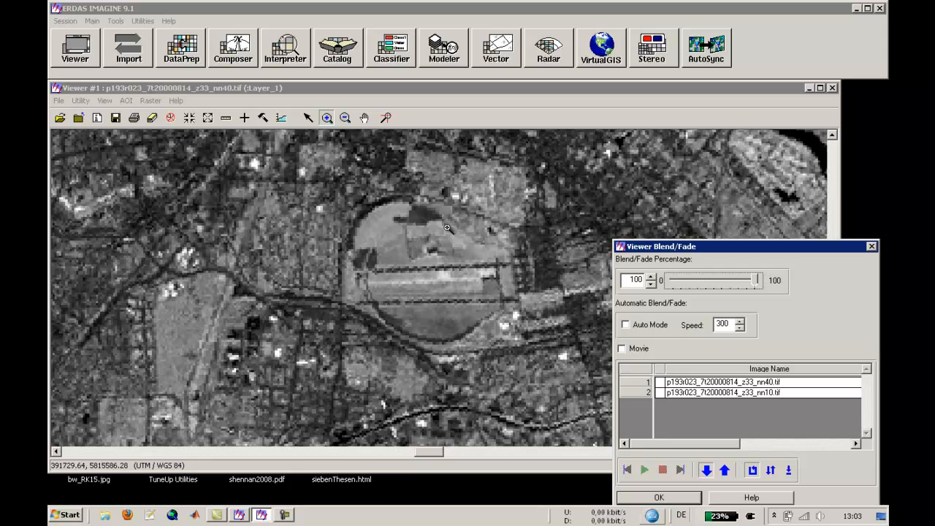
{"action": "mouse_move", "coordinate": [473, 274]}
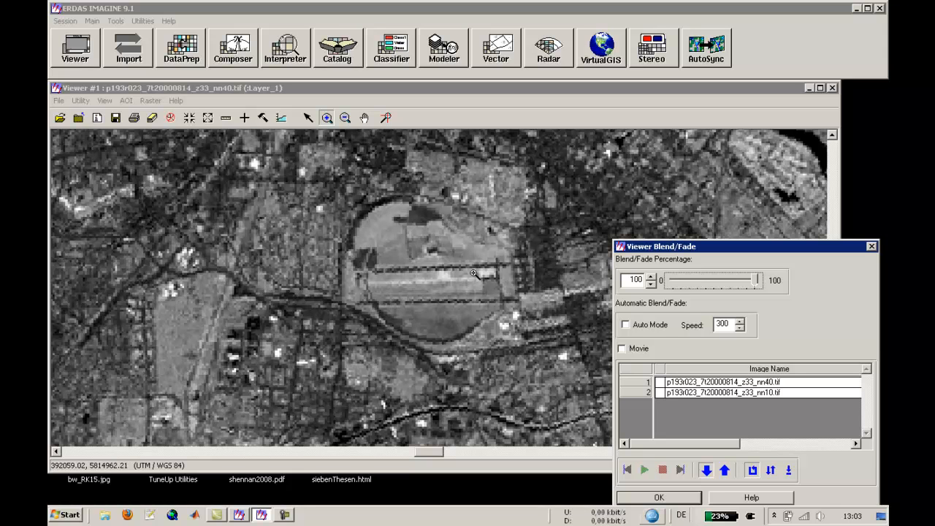
{"action": "left_click_drag", "start_coordinate": [757, 281], "coordinate": [740, 285]}
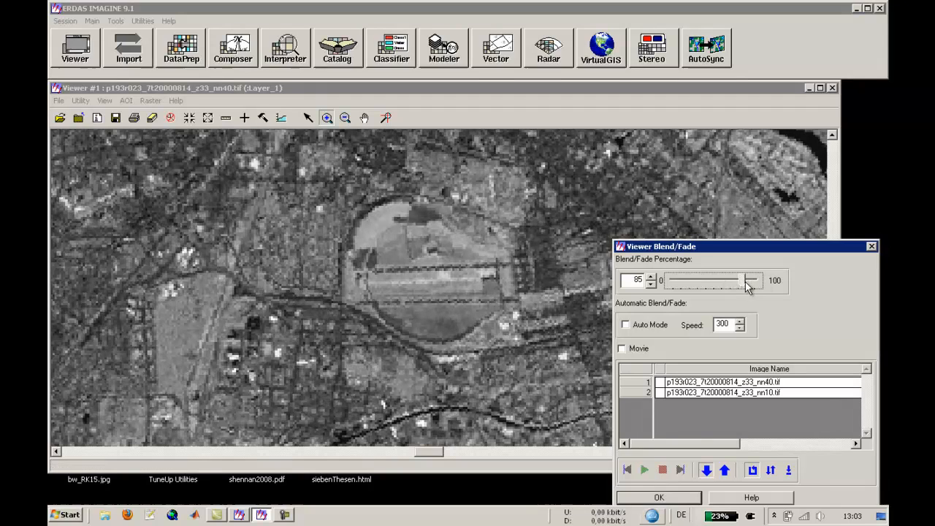
{"action": "left_click_drag", "start_coordinate": [745, 280], "coordinate": [660, 280]}
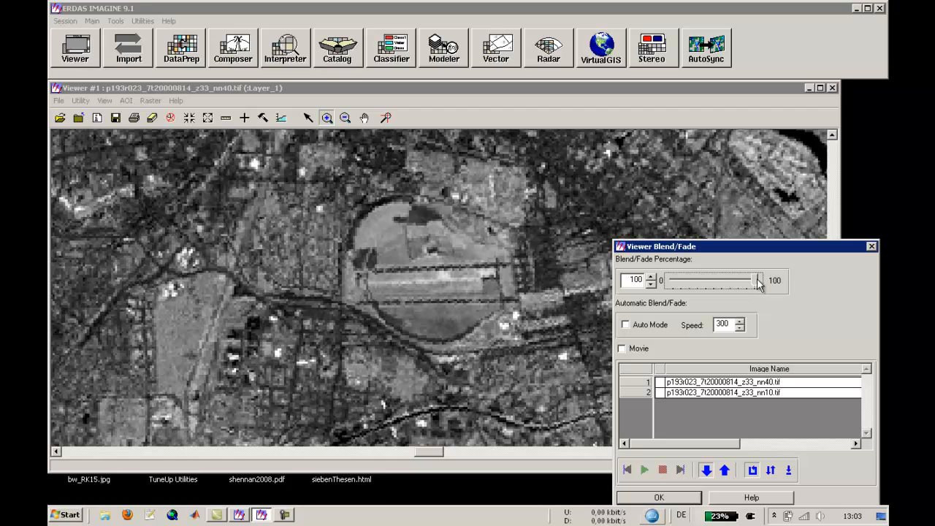
{"action": "left_click_drag", "start_coordinate": [757, 281], "coordinate": [669, 281]}
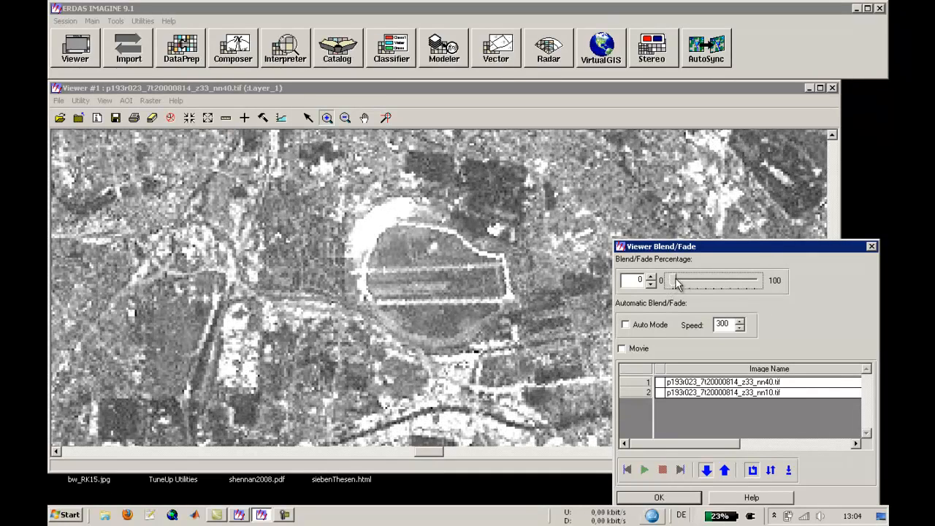
{"action": "left_click_drag", "start_coordinate": [665, 281], "coordinate": [738, 281]}
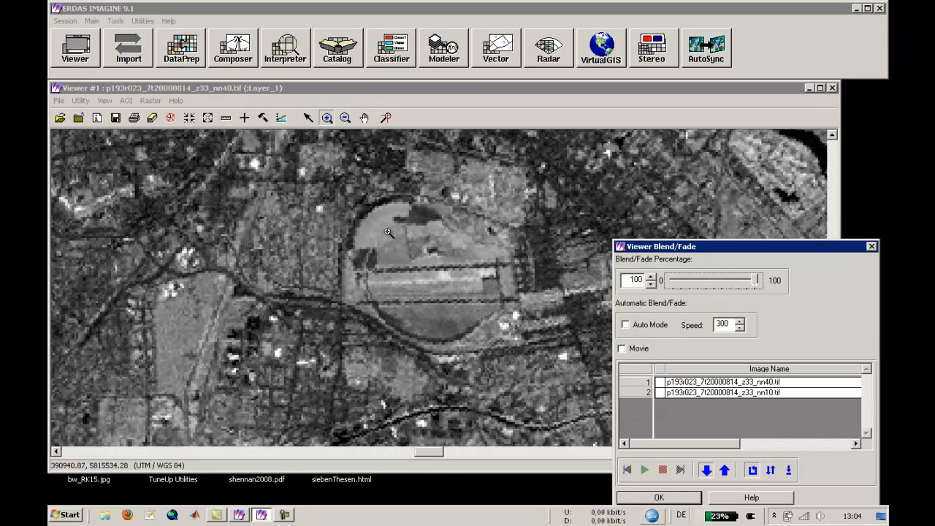
{"action": "left_click_drag", "start_coordinate": [757, 280], "coordinate": [753, 280]}
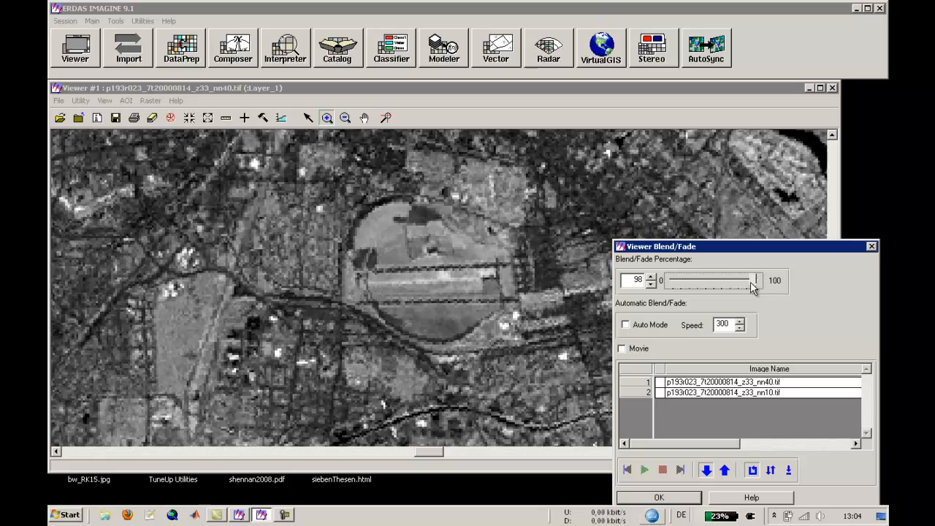
{"action": "left_click_drag", "start_coordinate": [752, 281], "coordinate": [669, 280]}
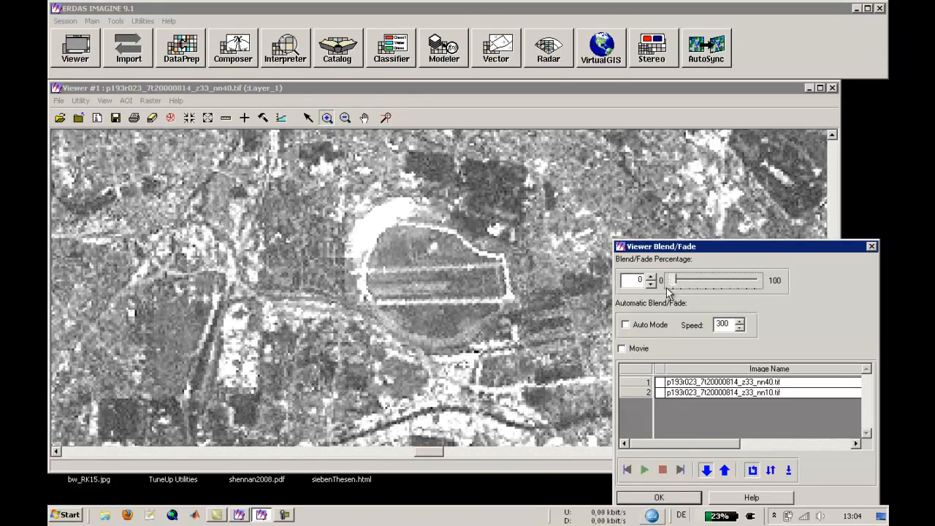
{"action": "left_click", "coordinate": [657, 496]}
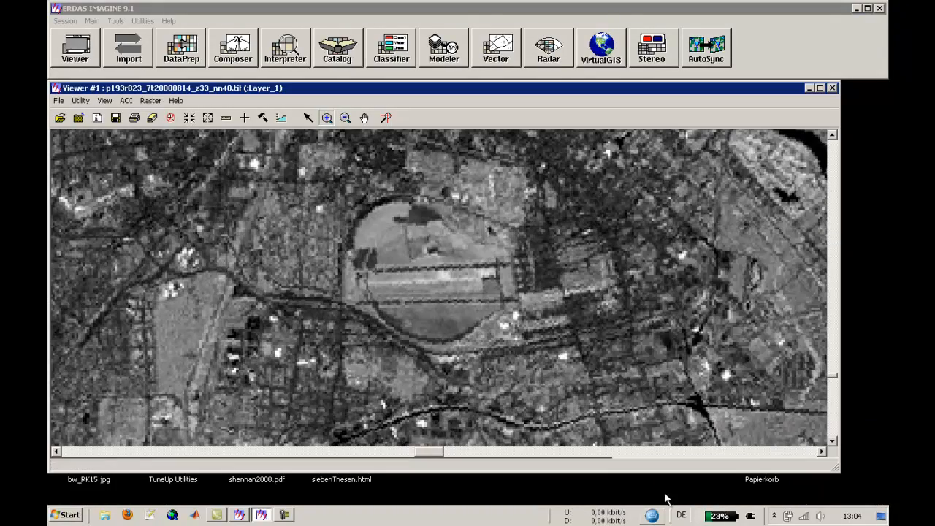
Compare the bands with Swipe, move the dividing line rightward, then cancel it
{"action": "left_click", "coordinate": [105, 99]}
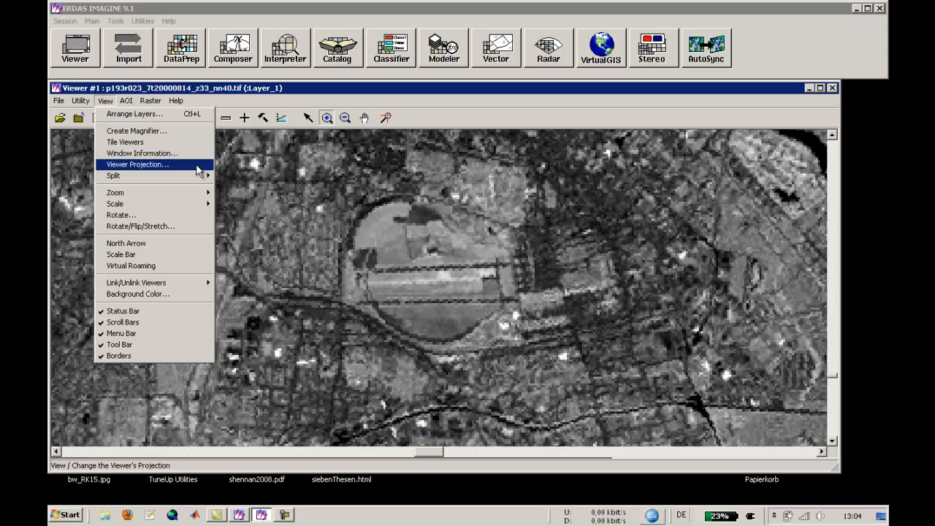
{"action": "left_click", "coordinate": [80, 100]}
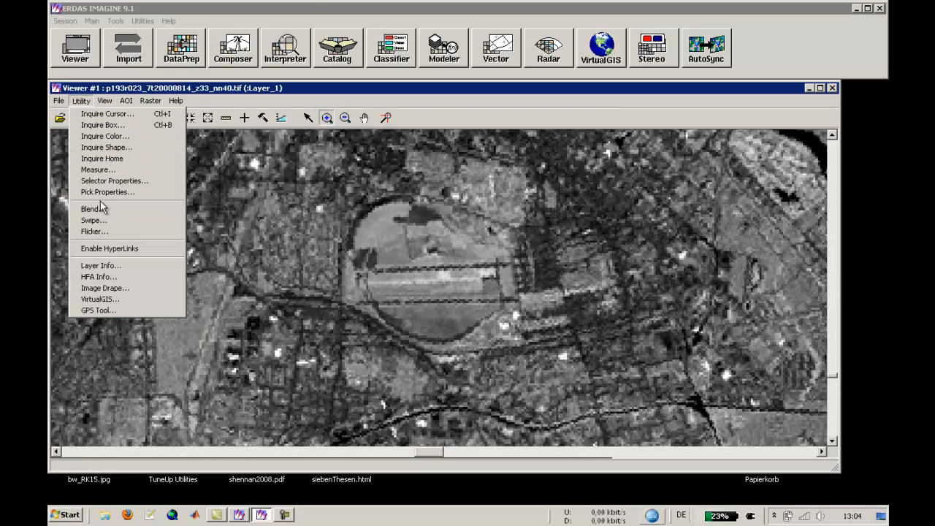
{"action": "left_click", "coordinate": [91, 219]}
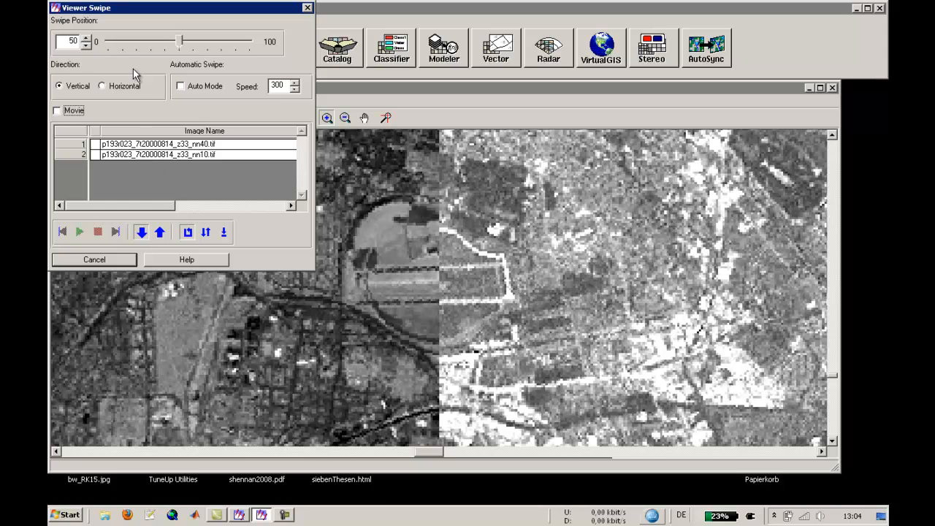
{"action": "left_click_drag", "start_coordinate": [181, 41], "coordinate": [205, 41]}
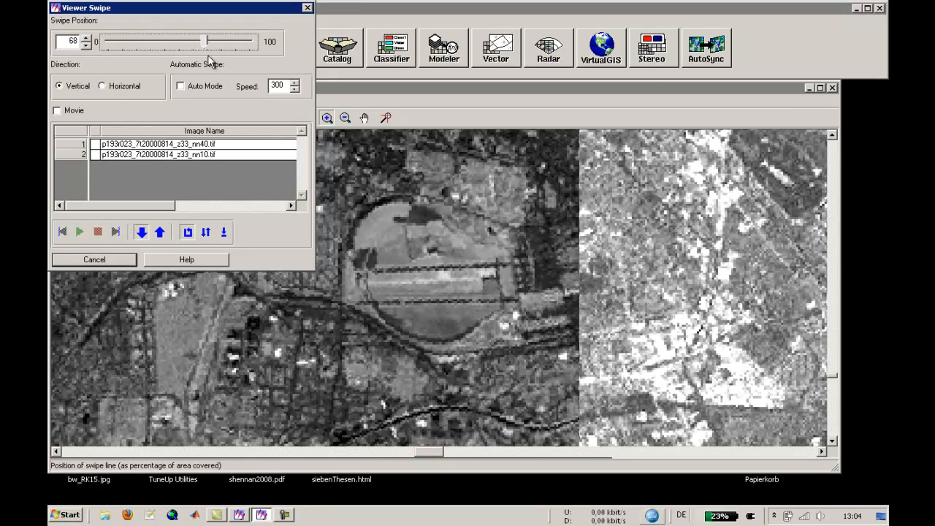
{"action": "left_click", "coordinate": [94, 260]}
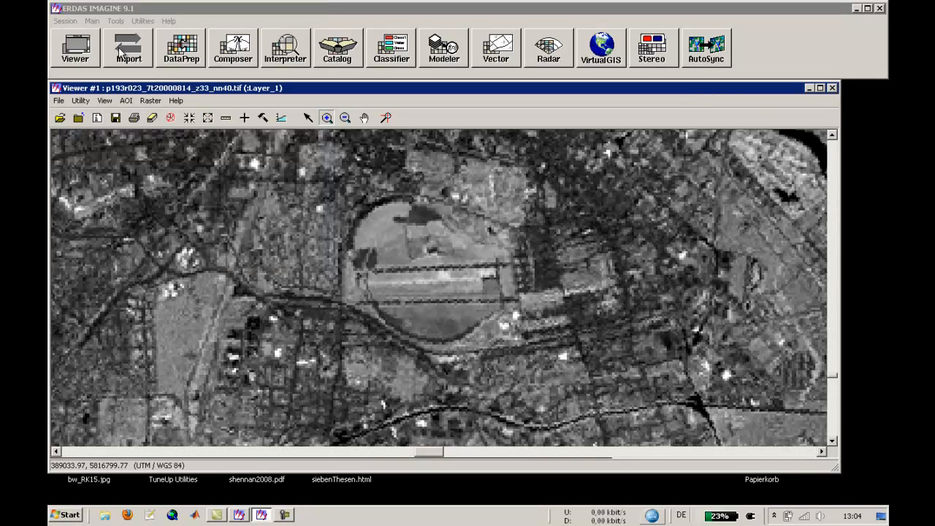
{"action": "left_click", "coordinate": [80, 100]}
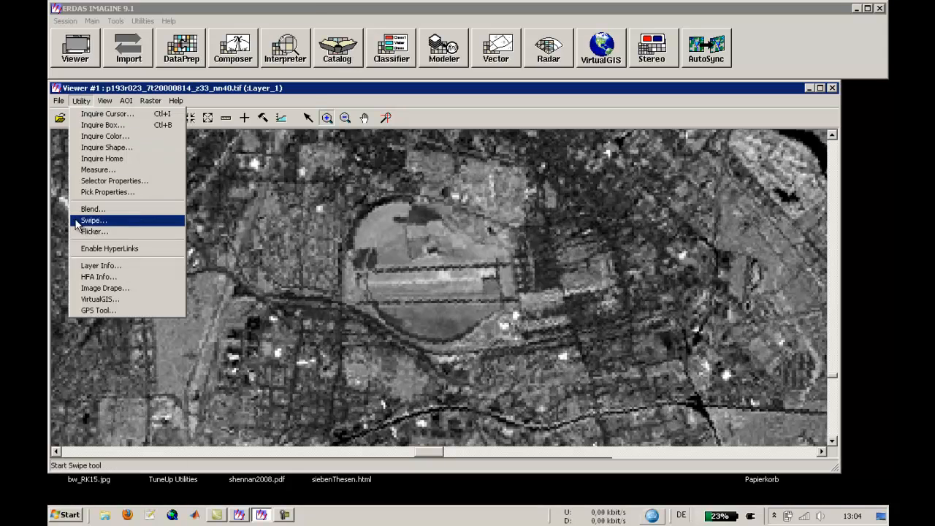
{"action": "left_click", "coordinate": [94, 230]}
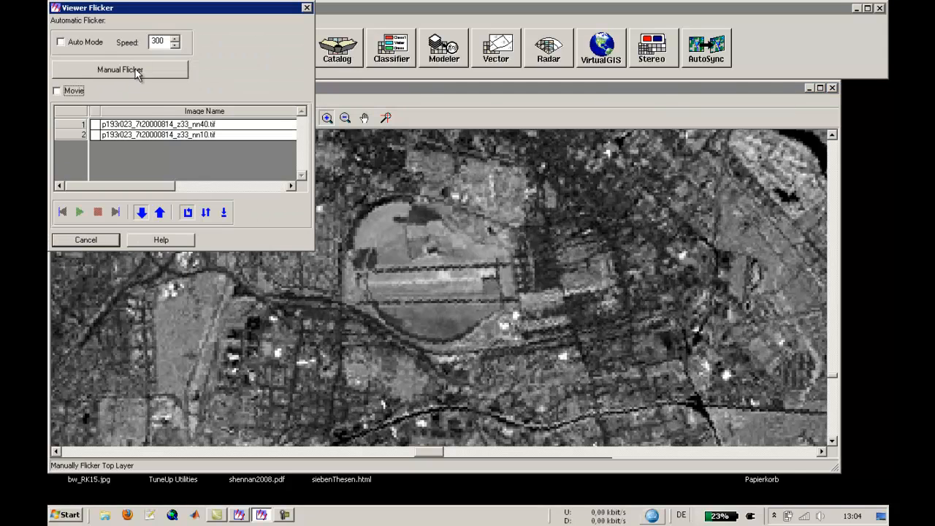
{"action": "left_click", "coordinate": [120, 70]}
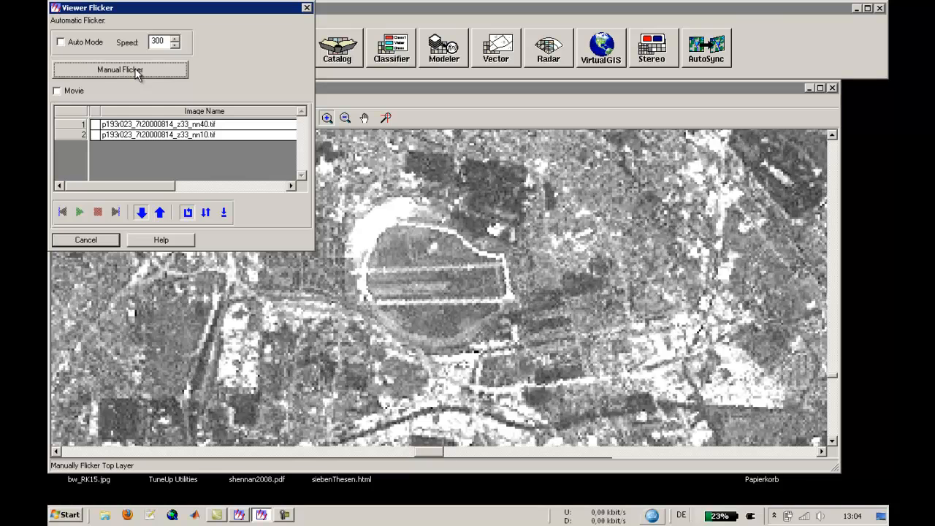
{"action": "left_click", "coordinate": [119, 70]}
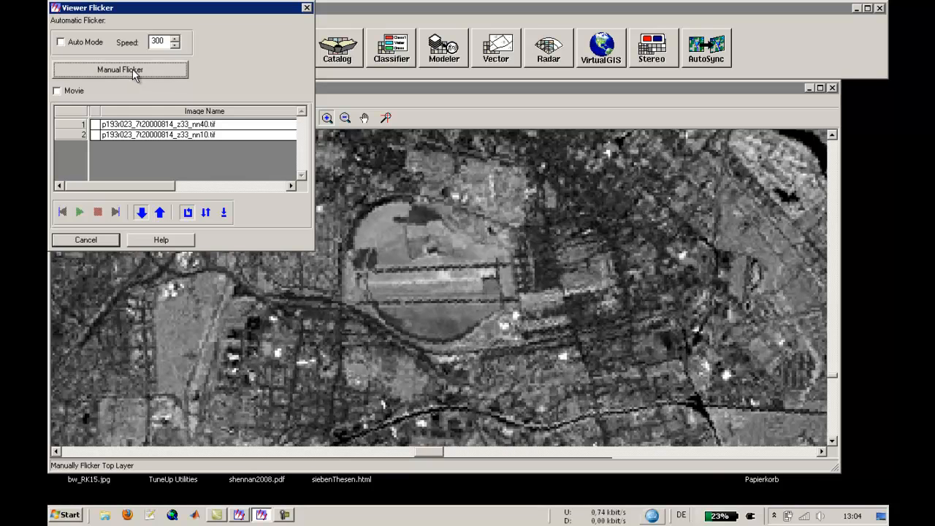
{"action": "left_click", "coordinate": [85, 239]}
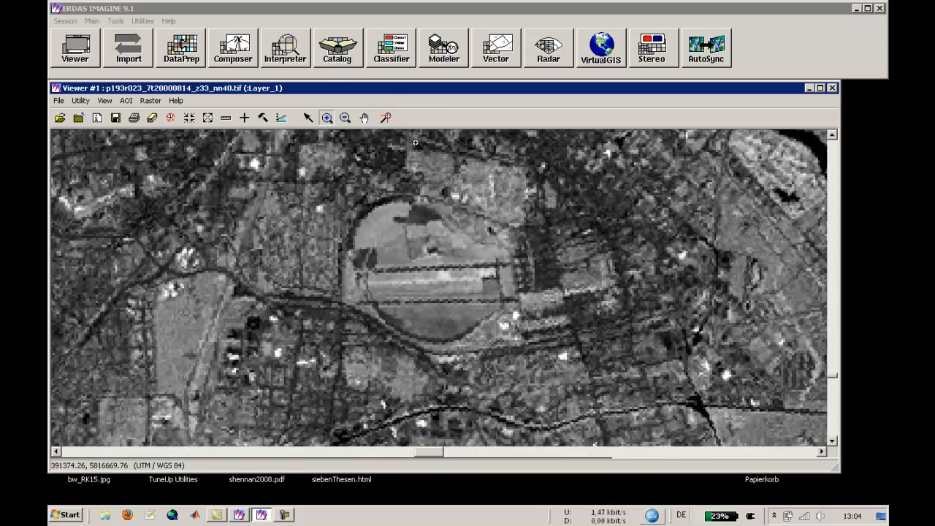
{"action": "mouse_move", "coordinate": [424, 109]}
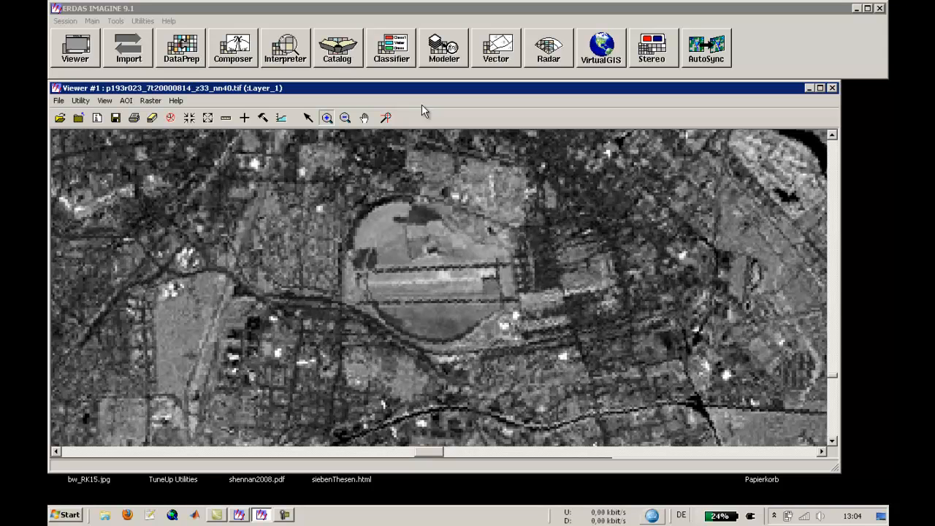
{"action": "mouse_move", "coordinate": [117, 131]}
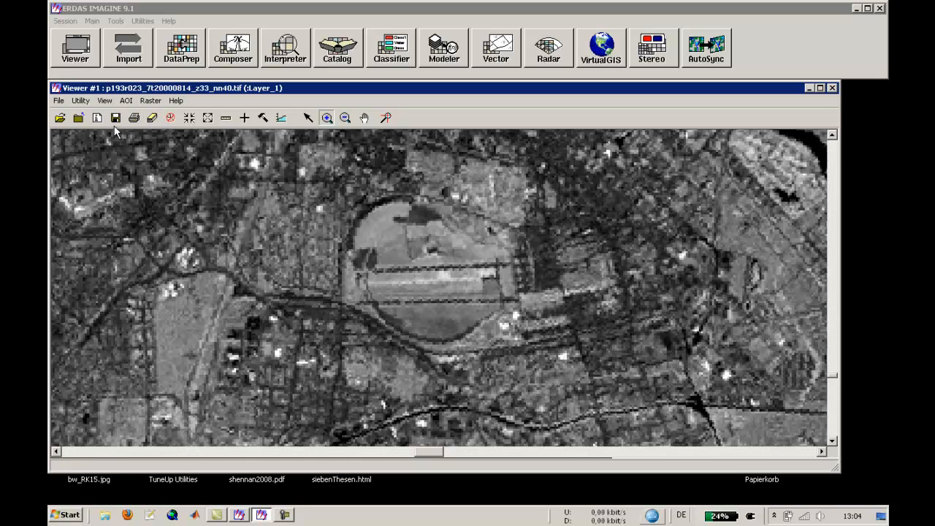
{"action": "mouse_move", "coordinate": [468, 232]}
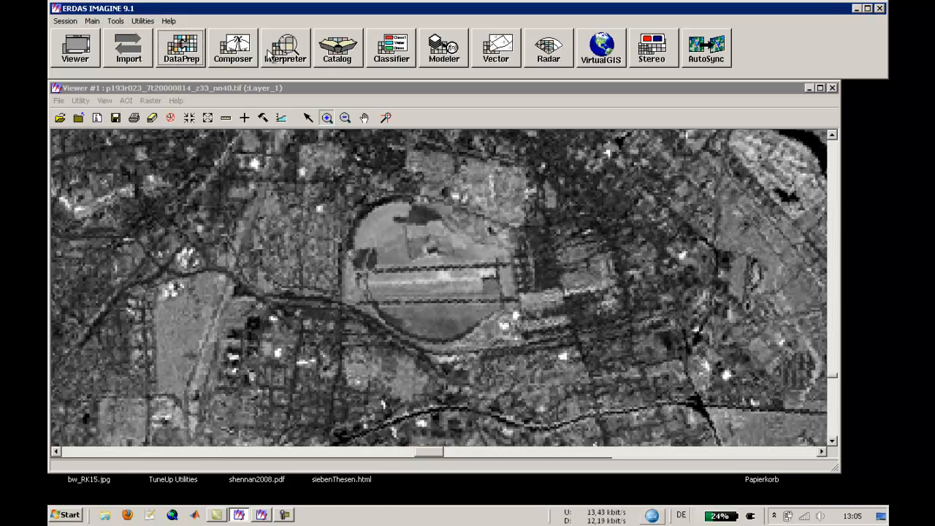
Start the Layer Stack tool from Image Interpreter utilities and browse for input
{"action": "left_click", "coordinate": [285, 48]}
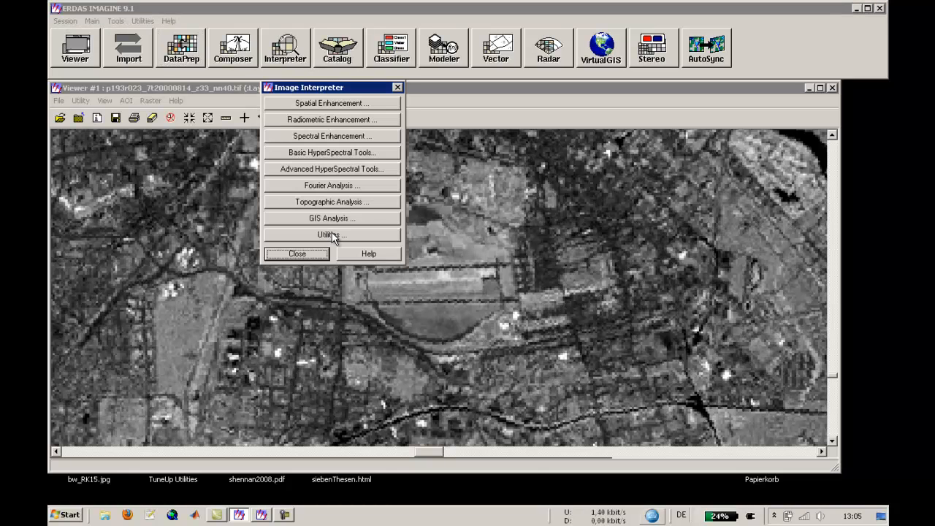
{"action": "left_click", "coordinate": [332, 234]}
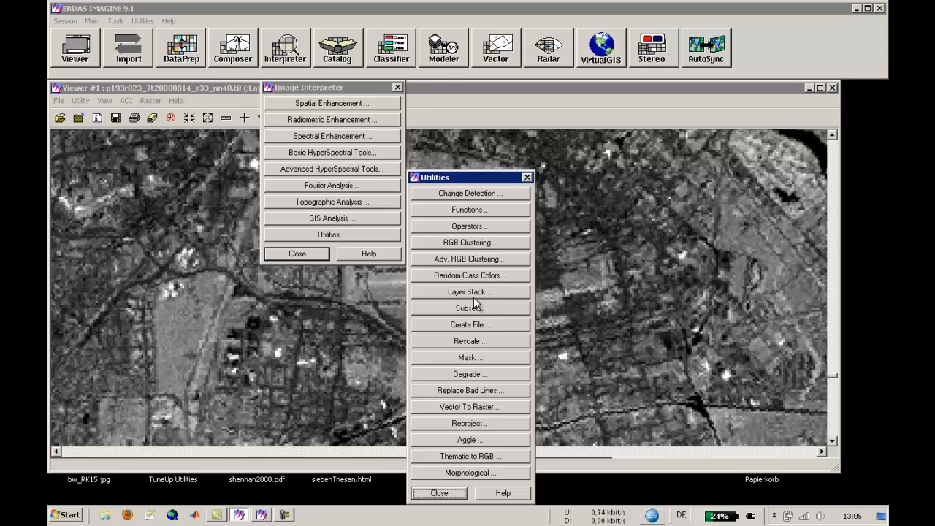
{"action": "left_click", "coordinate": [471, 292]}
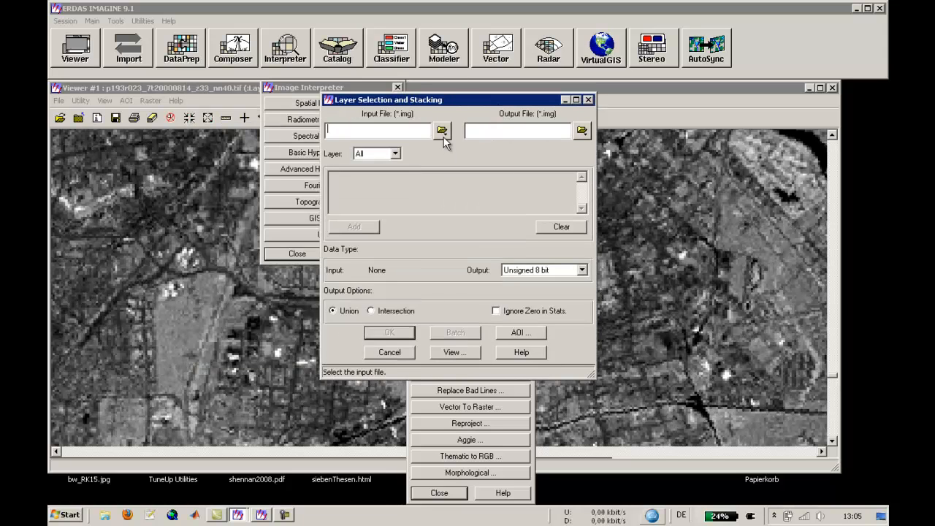
{"action": "left_click", "coordinate": [441, 130]}
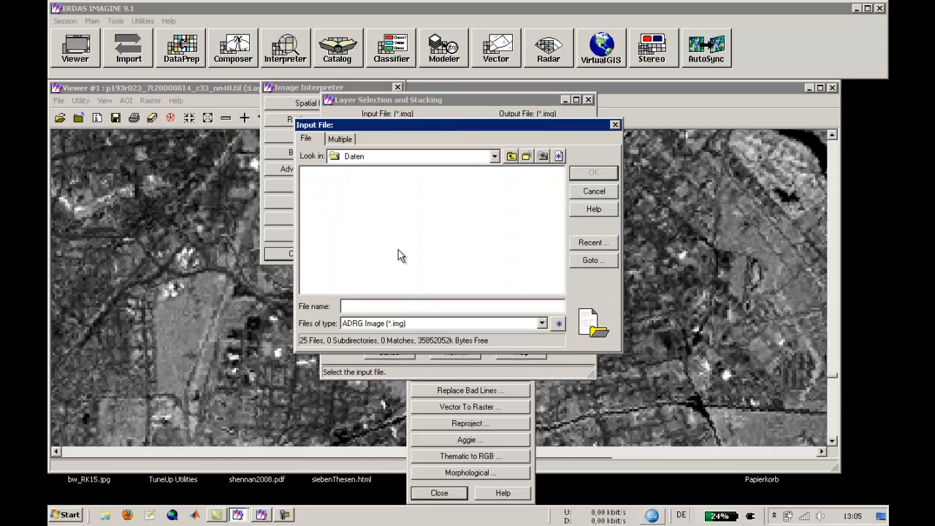
Filter to TIFF files and select the six band files nn10–nn50 and nn70
{"action": "left_click", "coordinate": [541, 323]}
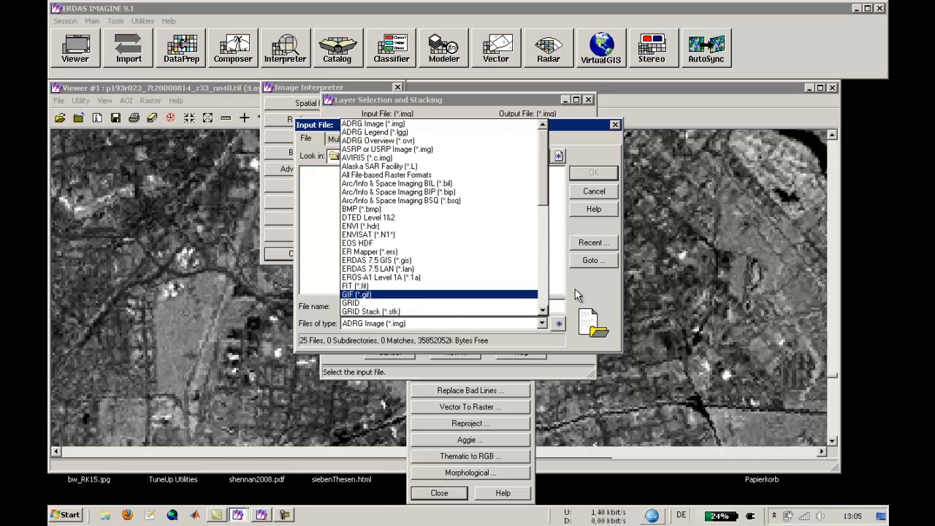
{"action": "scroll", "scroll_direction": "down", "scroll_amount": 3}
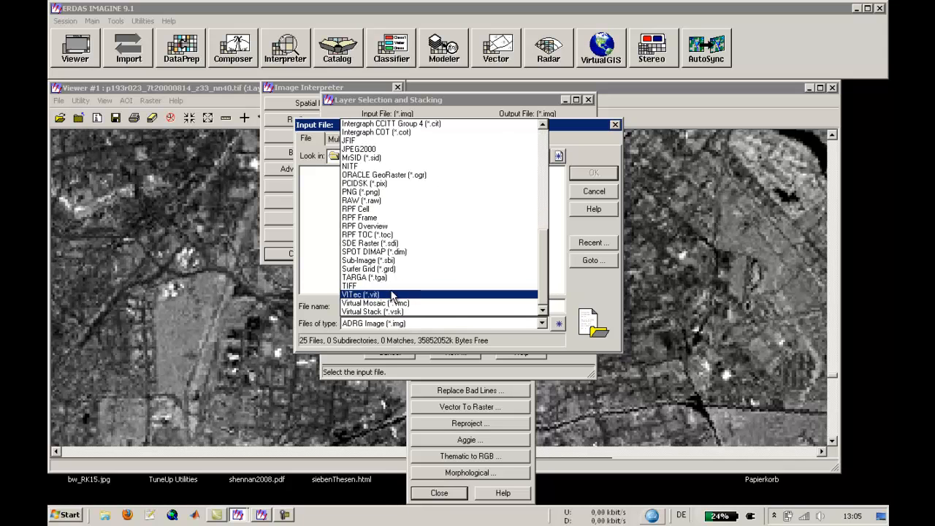
{"action": "left_click", "coordinate": [353, 285]}
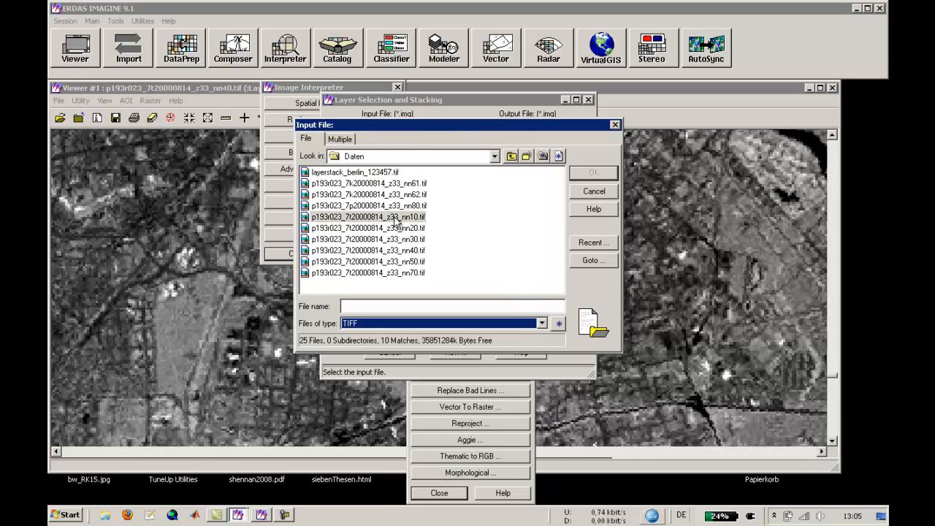
{"action": "left_click", "coordinate": [368, 216]}
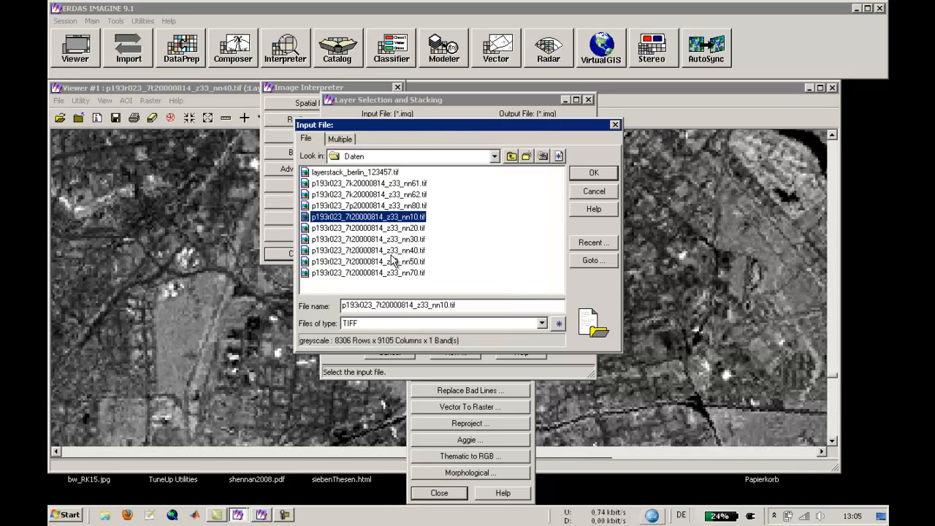
{"action": "left_click", "coordinate": [369, 261]}
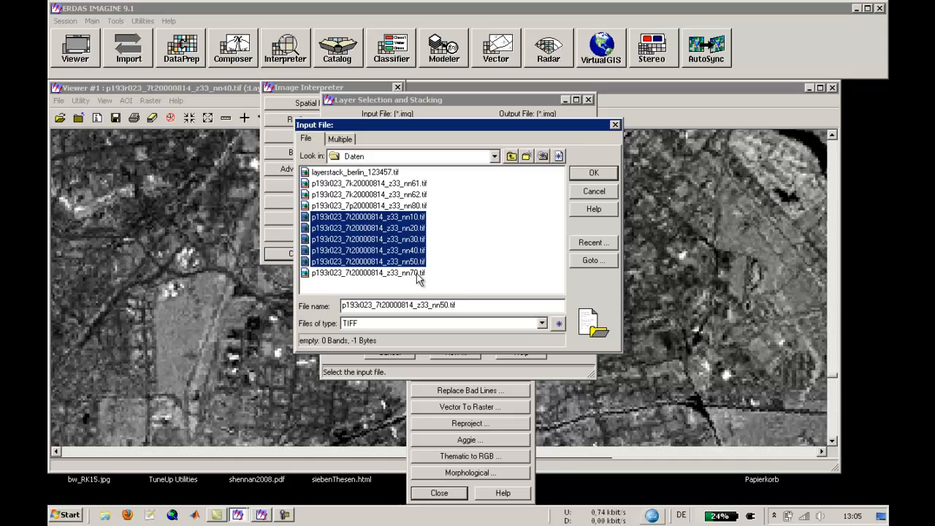
{"action": "left_click", "coordinate": [369, 274]}
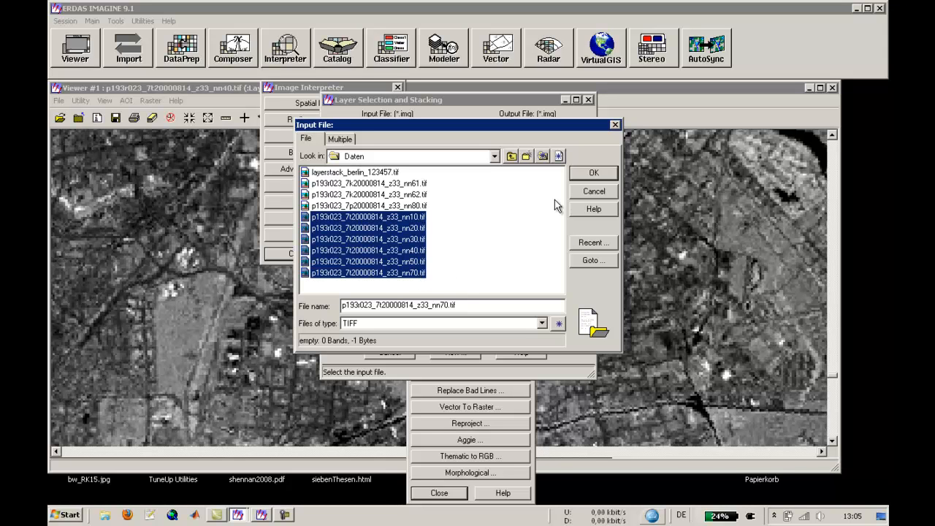
{"action": "mouse_move", "coordinate": [453, 263]}
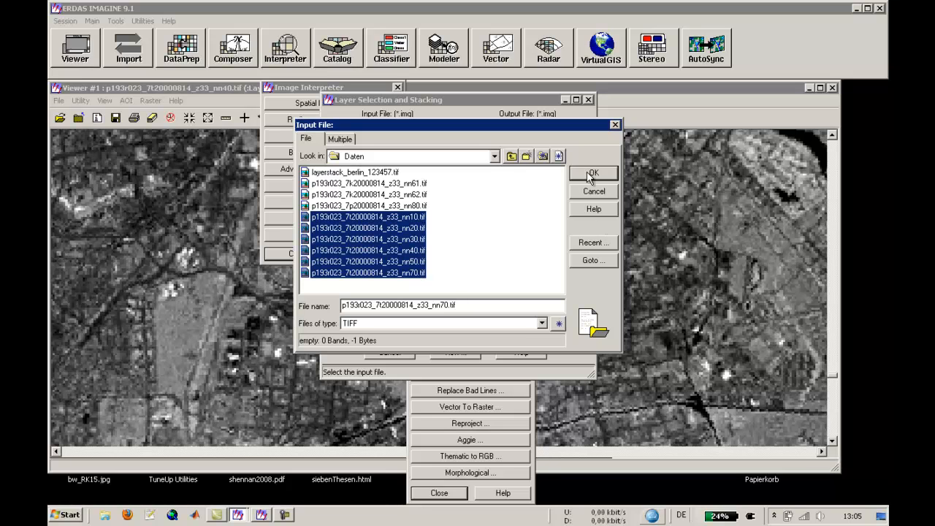
Accept the six bands as one virtual stack input and set Layer to All
{"action": "left_click", "coordinate": [593, 173]}
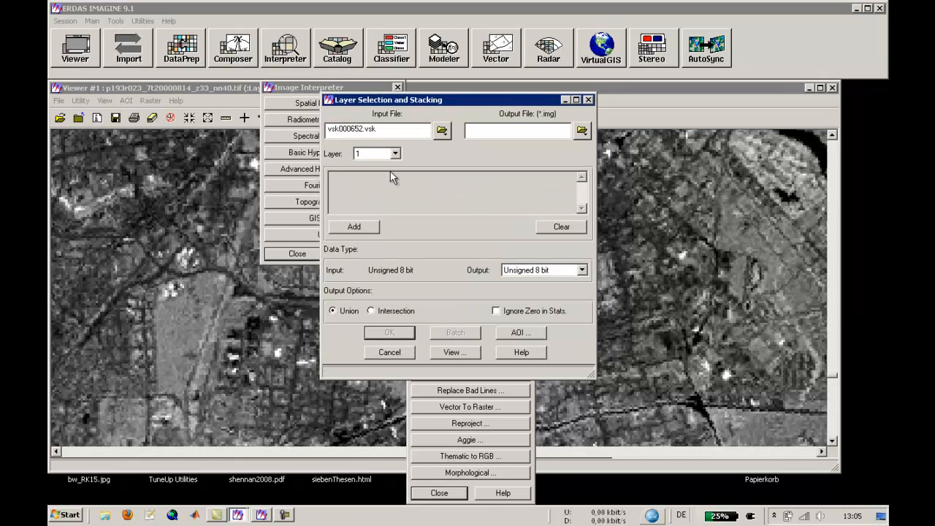
{"action": "triple_click", "coordinate": [377, 128]}
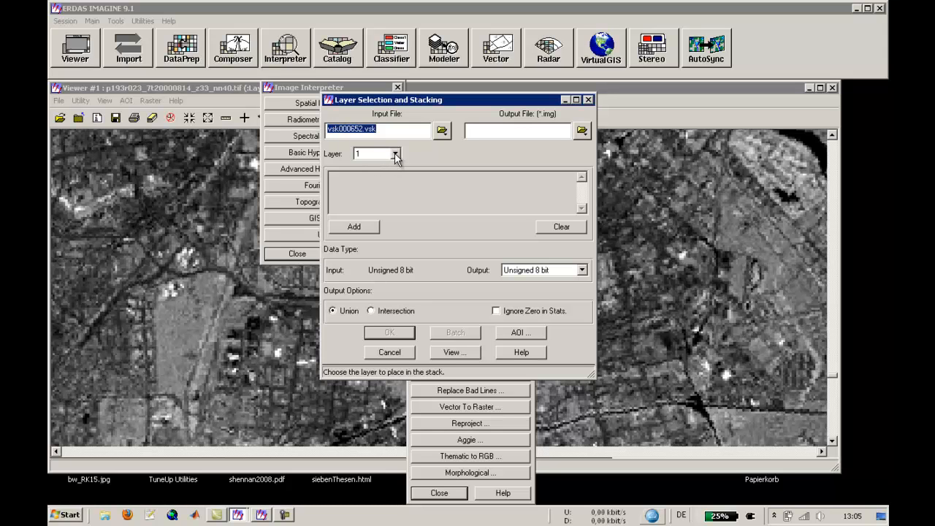
{"action": "left_click", "coordinate": [394, 153]}
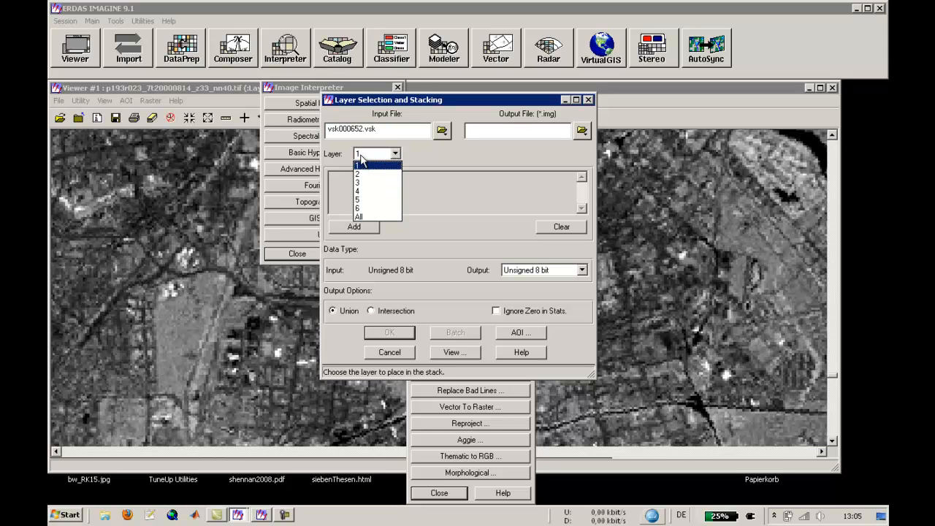
{"action": "mouse_move", "coordinate": [377, 192]}
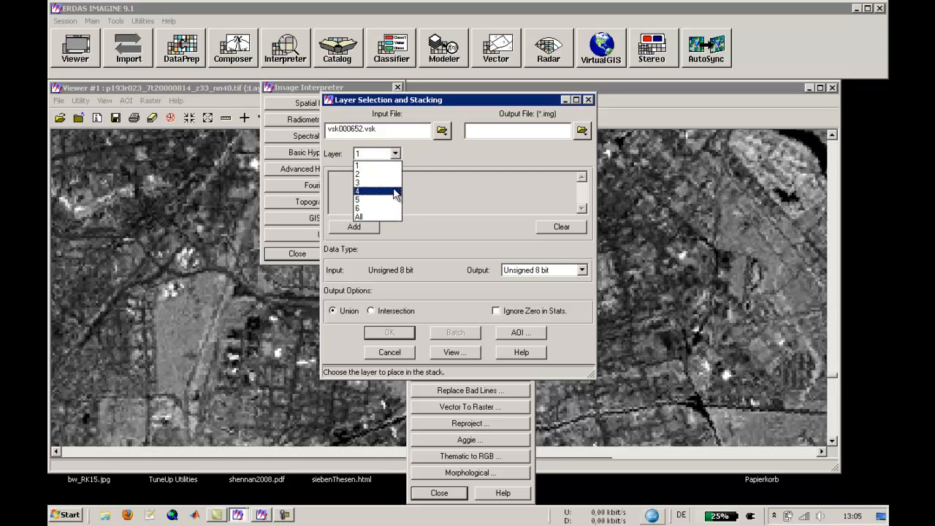
{"action": "left_click", "coordinate": [358, 216]}
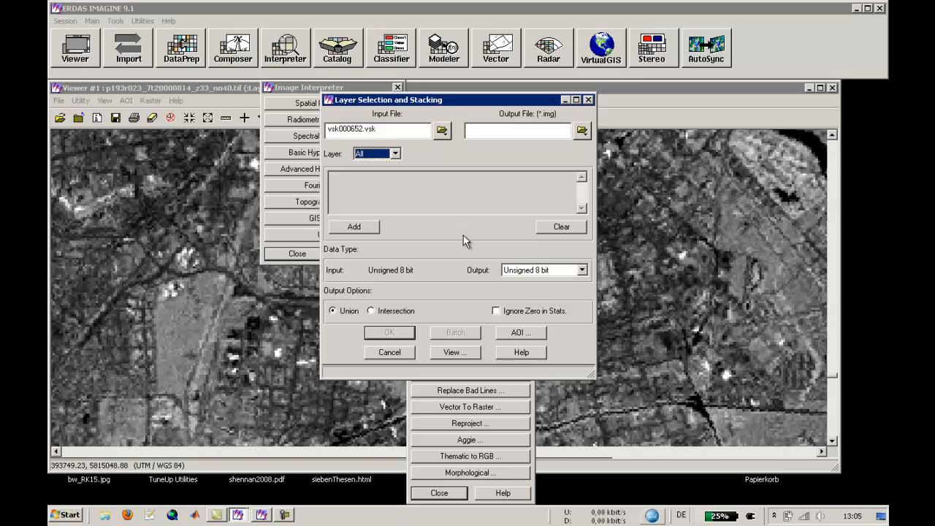
{"action": "mouse_move", "coordinate": [460, 245]}
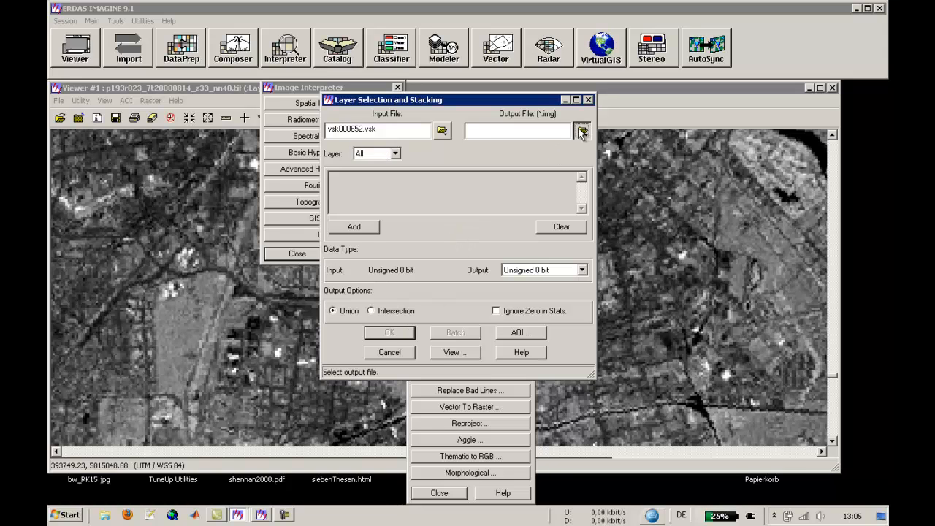
Set the output file to layerstack_berlin_123457.tif, agreeing to overwrite the existing file
{"action": "left_click", "coordinate": [581, 130]}
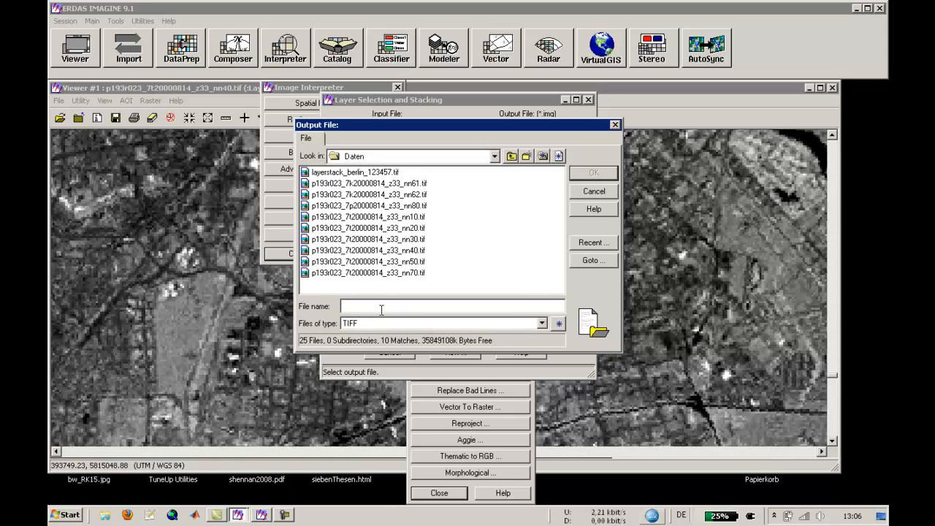
{"action": "type", "text": "layerstack_berlin_123457"}
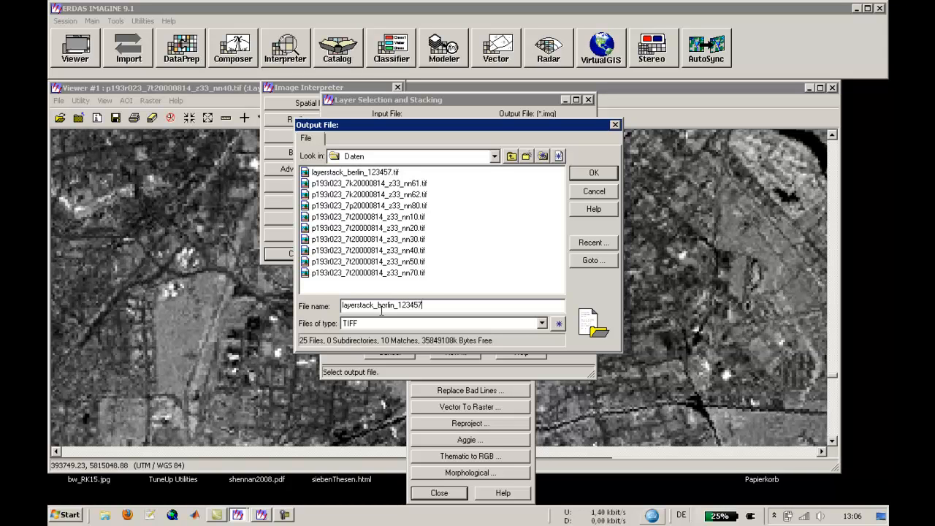
{"action": "type", "text": ".ti"}
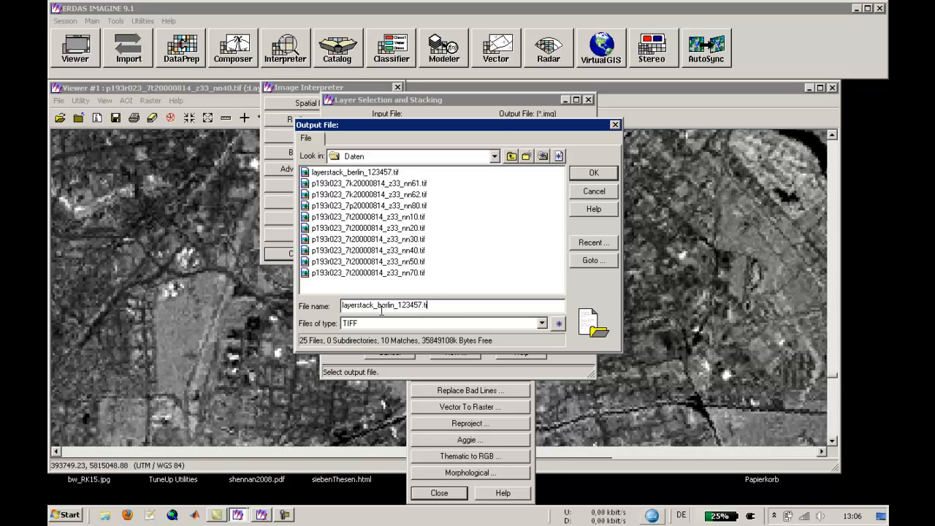
{"action": "left_click", "coordinate": [593, 172]}
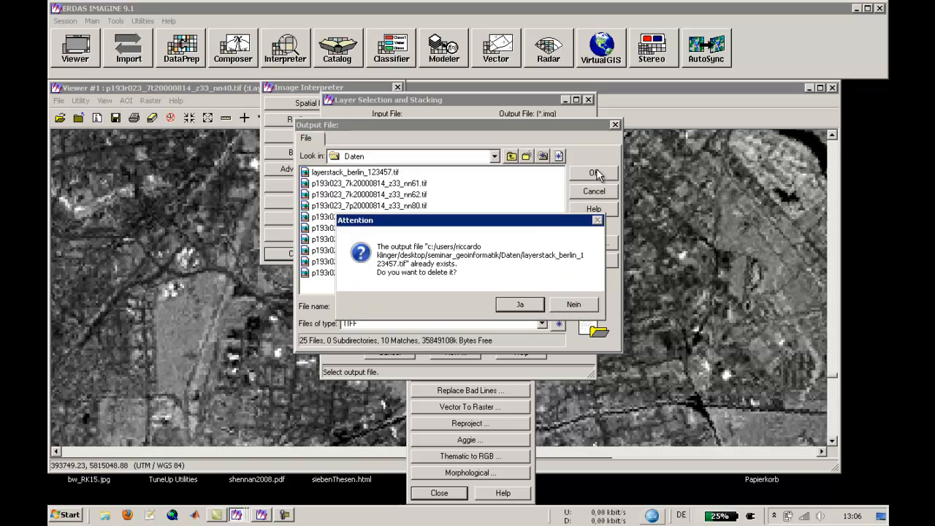
{"action": "mouse_move", "coordinate": [519, 305]}
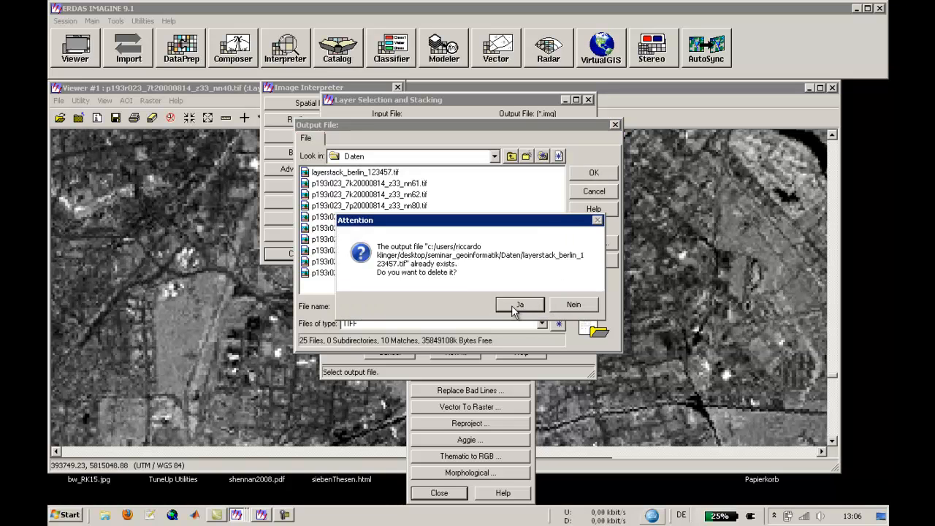
{"action": "left_click", "coordinate": [519, 304]}
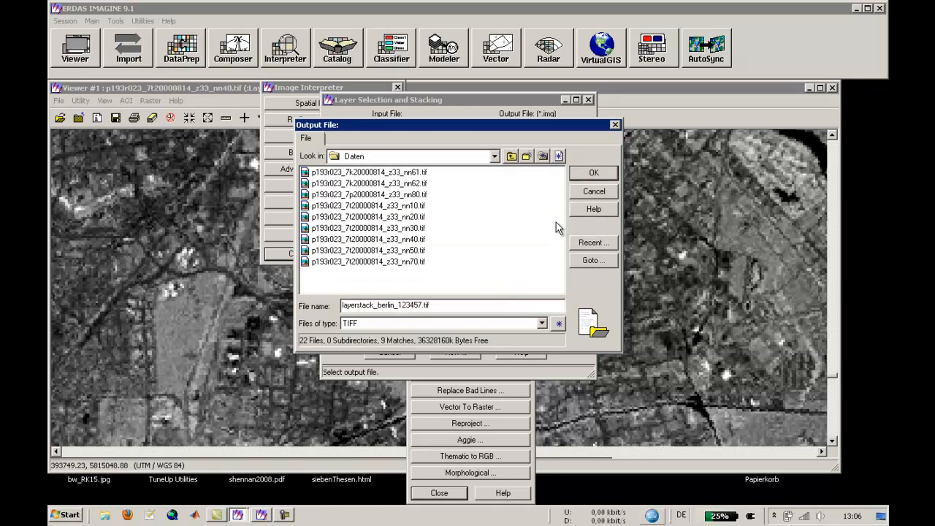
{"action": "left_click", "coordinate": [593, 172]}
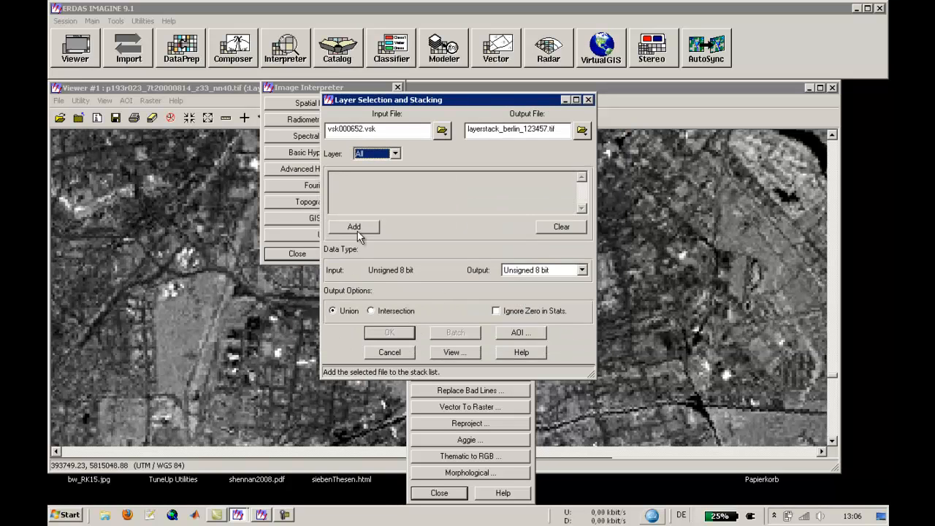
{"action": "mouse_move", "coordinate": [500, 251]}
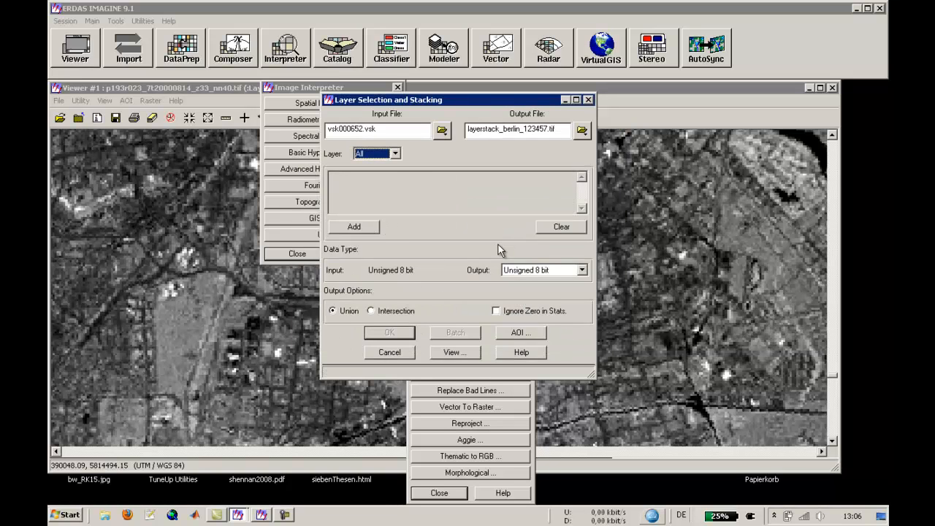
{"action": "mouse_move", "coordinate": [415, 155]}
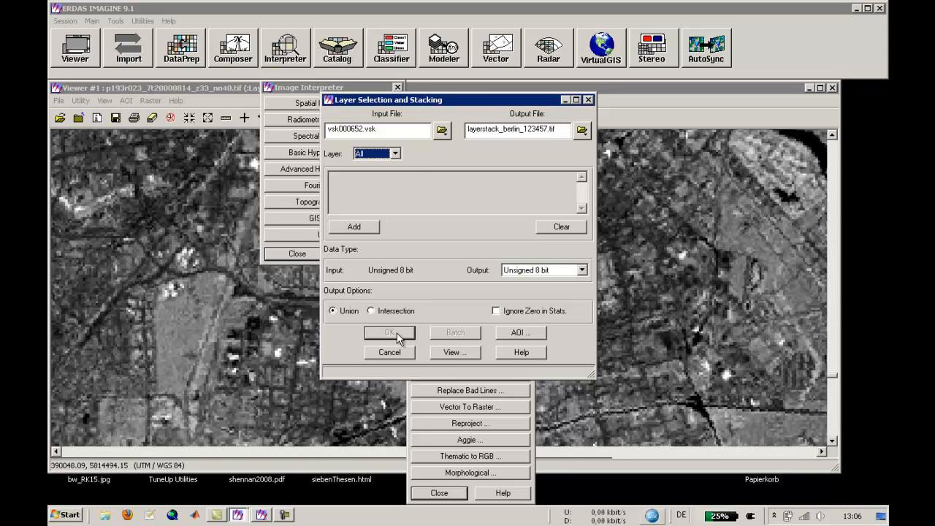
{"action": "mouse_move", "coordinate": [353, 155]}
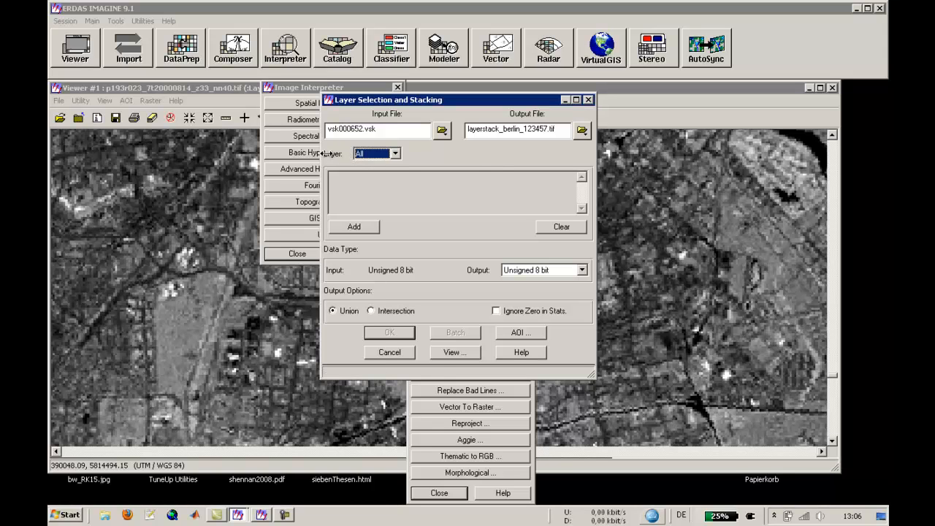
Add the virtual stack input to the list and run the stacking job
{"action": "left_click", "coordinate": [354, 227]}
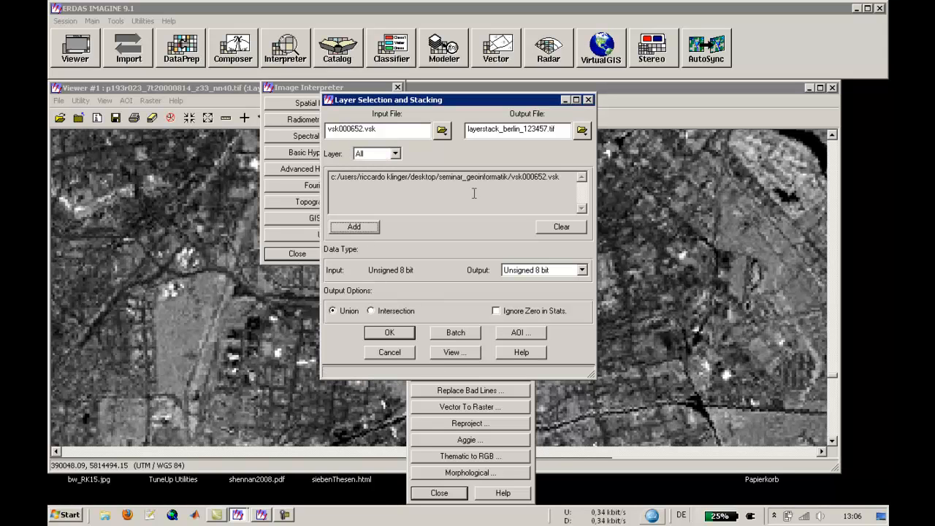
{"action": "mouse_move", "coordinate": [388, 333]}
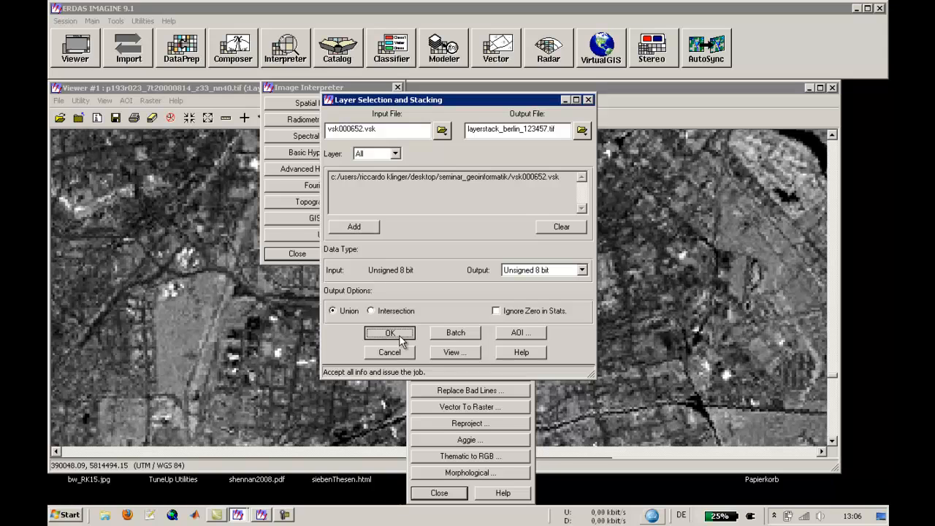
{"action": "left_click", "coordinate": [389, 333]}
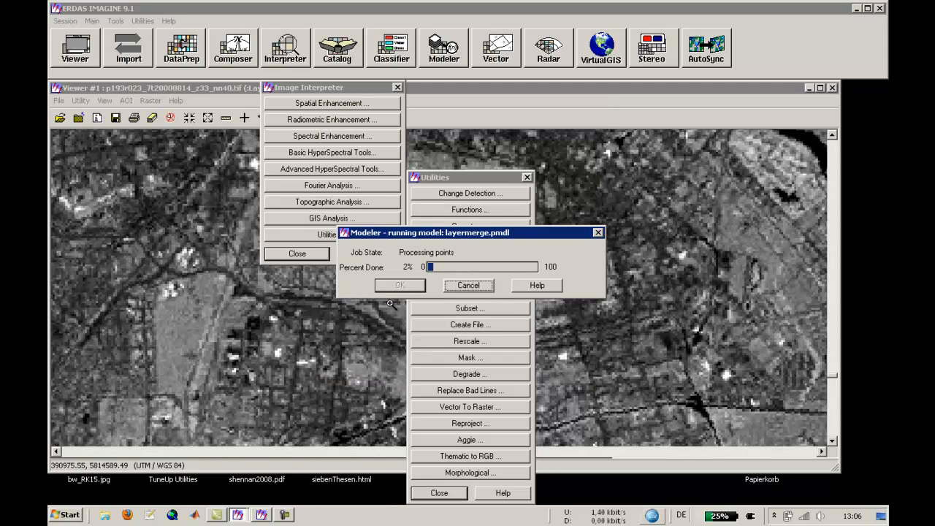